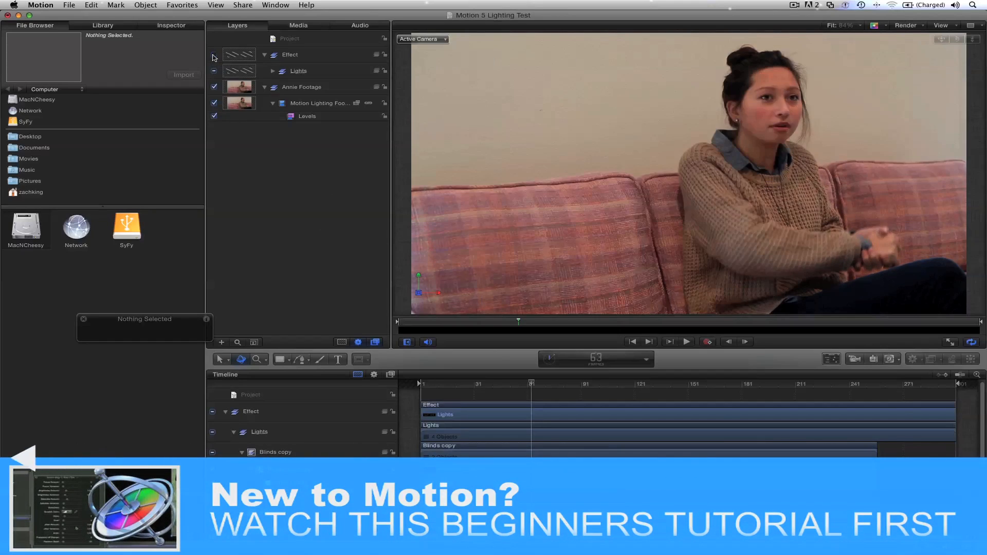
Step: Toggle the lighting Effect group off for comparison, then back on to restore lights and blinds
{"action": "left_click", "coordinate": [214, 55]}
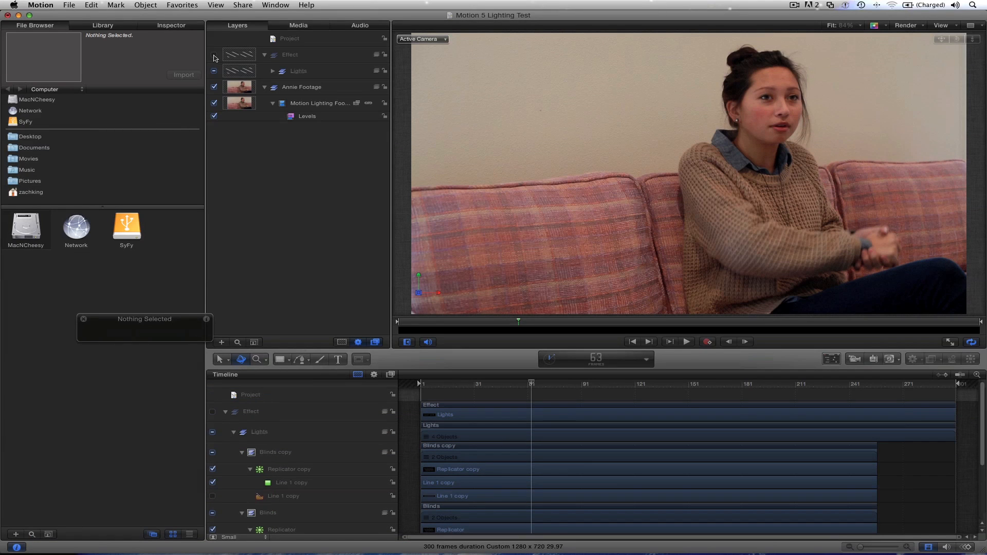
{"action": "left_click", "coordinate": [213, 56]}
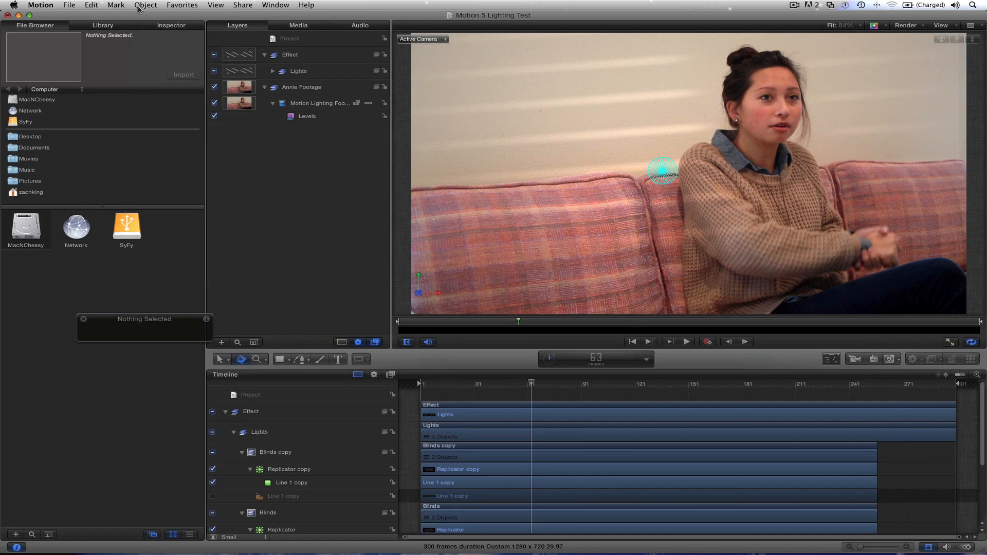
{"action": "mouse_move", "coordinate": [615, 194]}
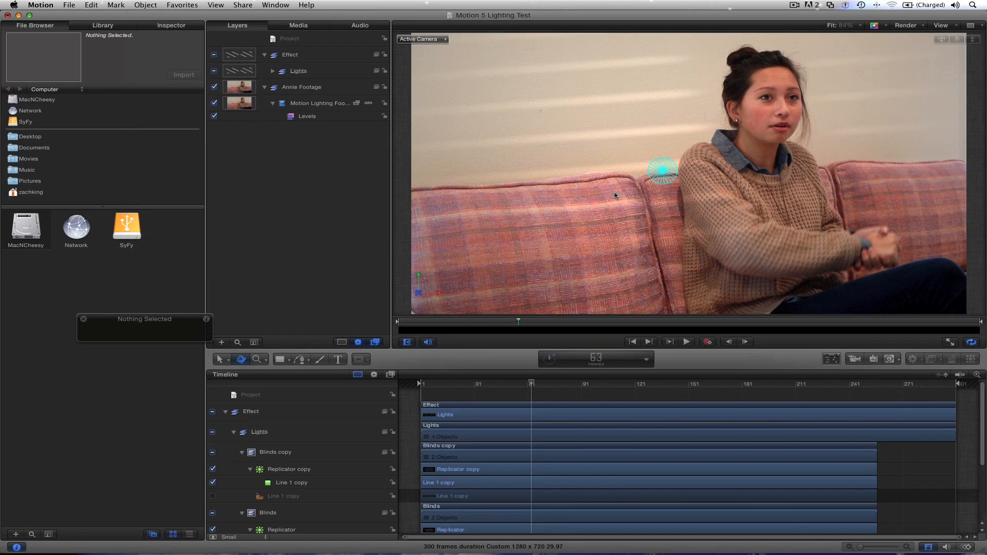
{"action": "mouse_move", "coordinate": [968, 29]}
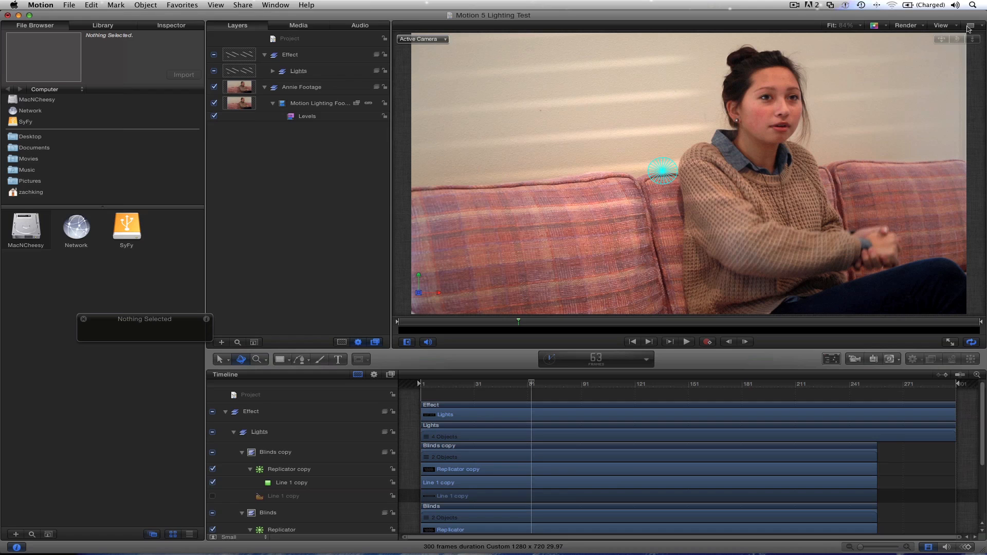
{"action": "mouse_move", "coordinate": [827, 162]}
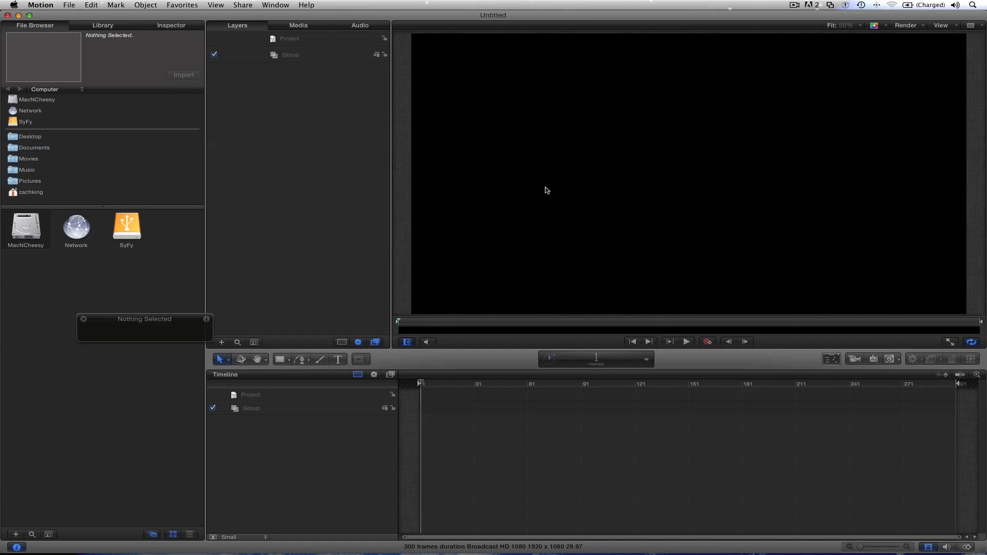
Step: Set the project width to 1280 via Command-J and bring in Motion Lighting Footage.mov
{"action": "key", "text": "cmd+j"}
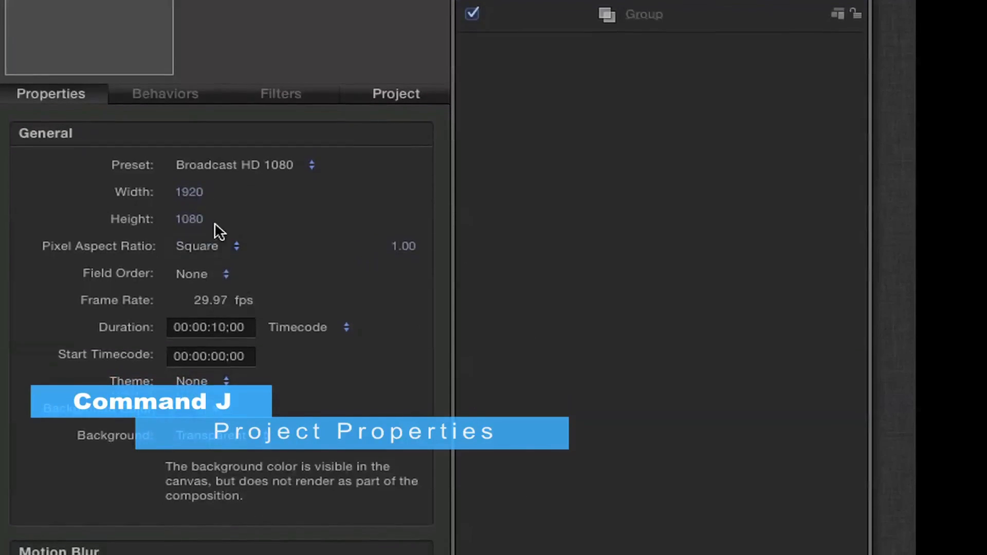
{"action": "type", "text": "1280"}
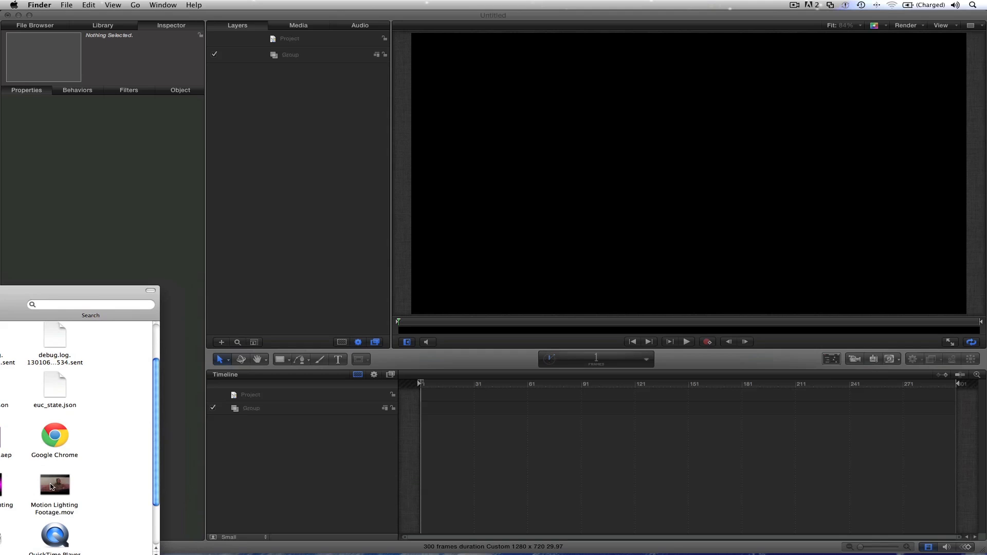
{"action": "left_click_drag", "start_coordinate": [54, 485], "coordinate": [287, 54]}
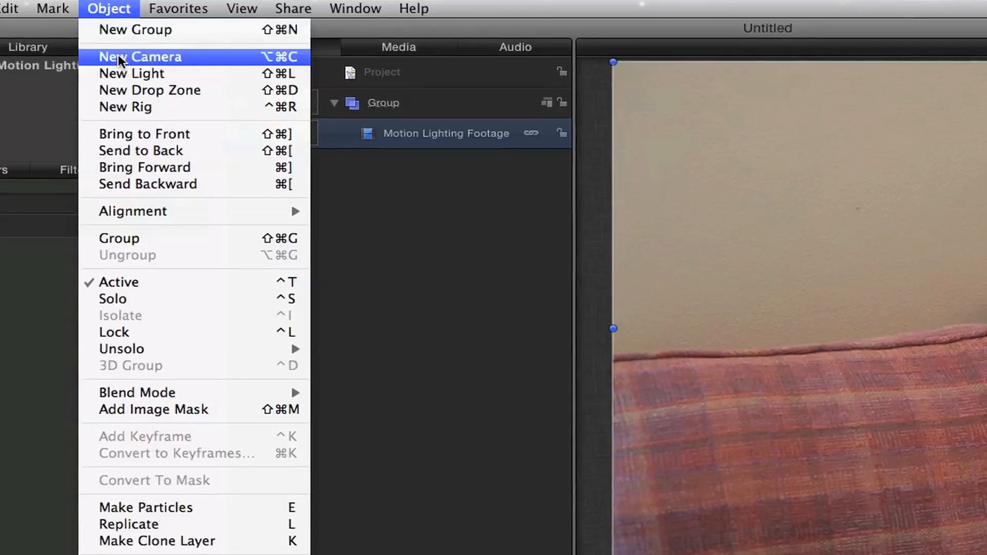
Step: Add a new light over the woman's shoulder and make it Ambient at about 61% intensity
{"action": "left_click", "coordinate": [130, 73]}
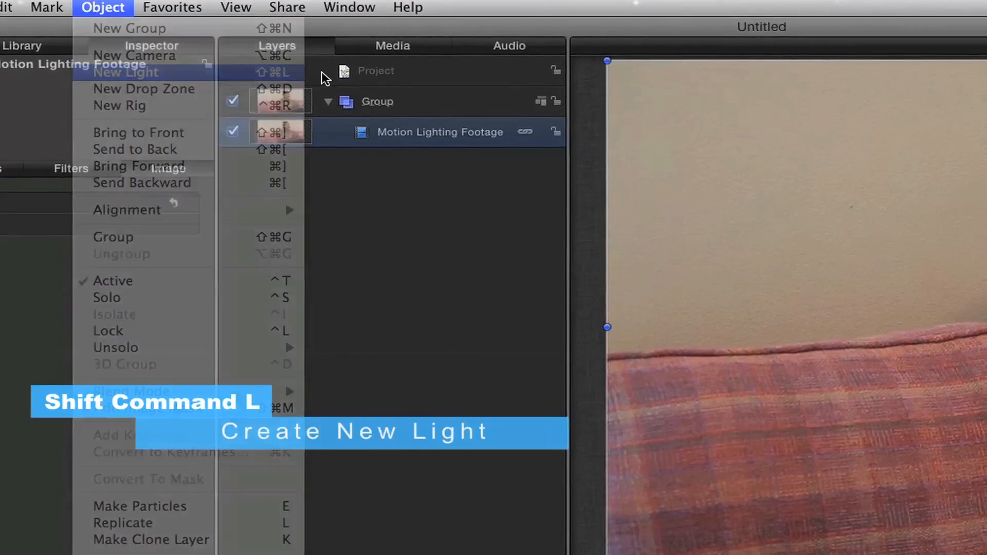
{"action": "left_click", "coordinate": [126, 72]}
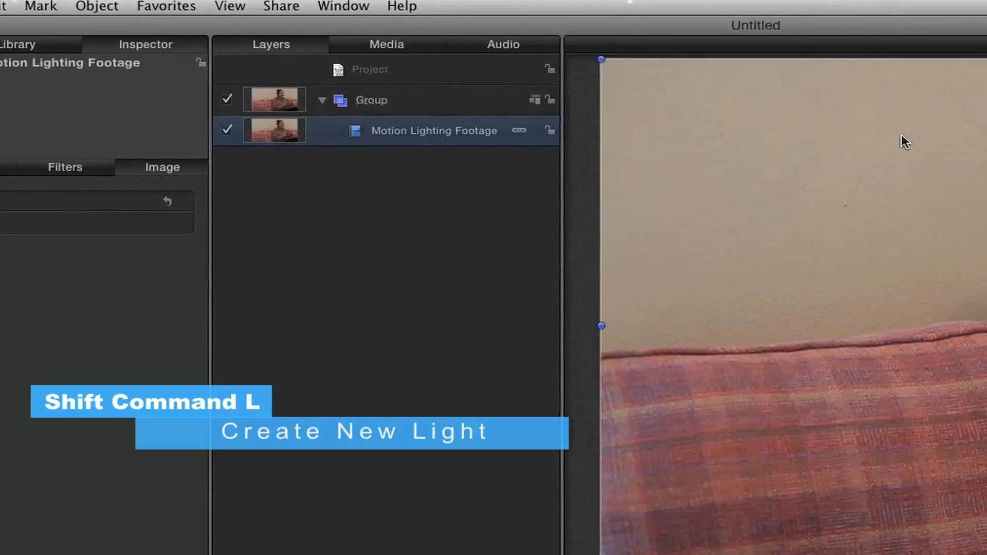
{"action": "key", "text": "shift+cmd+l"}
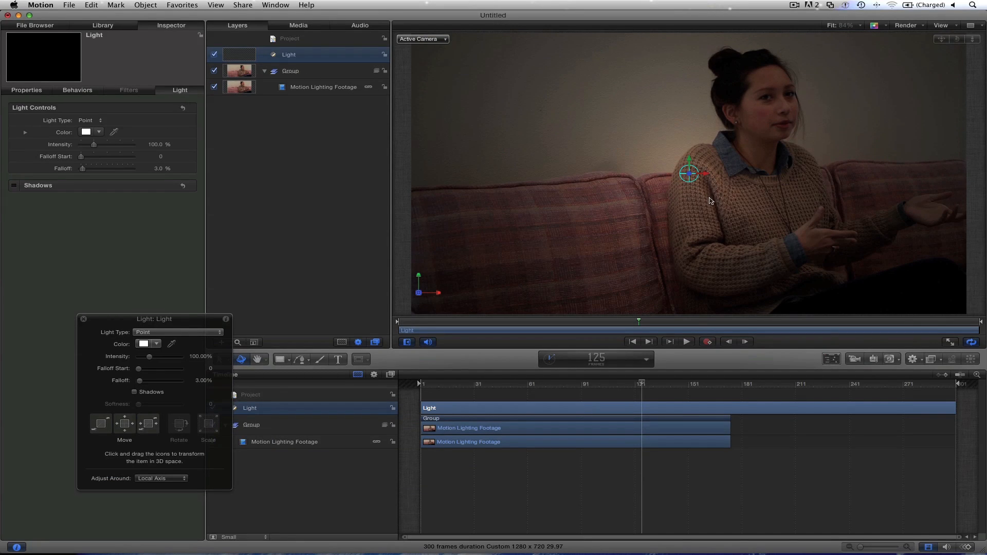
{"action": "left_click_drag", "start_coordinate": [689, 163], "coordinate": [689, 138]}
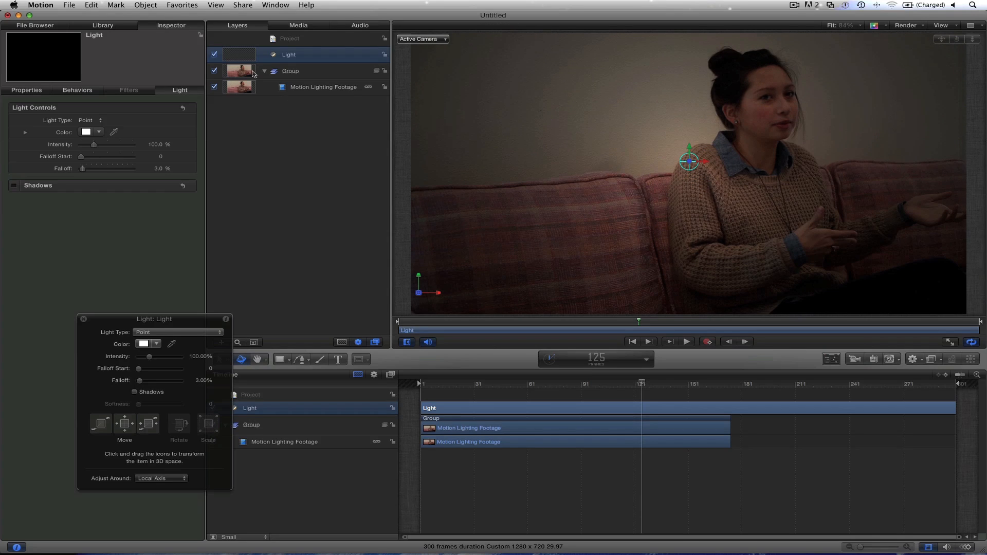
{"action": "mouse_move", "coordinate": [43, 57]}
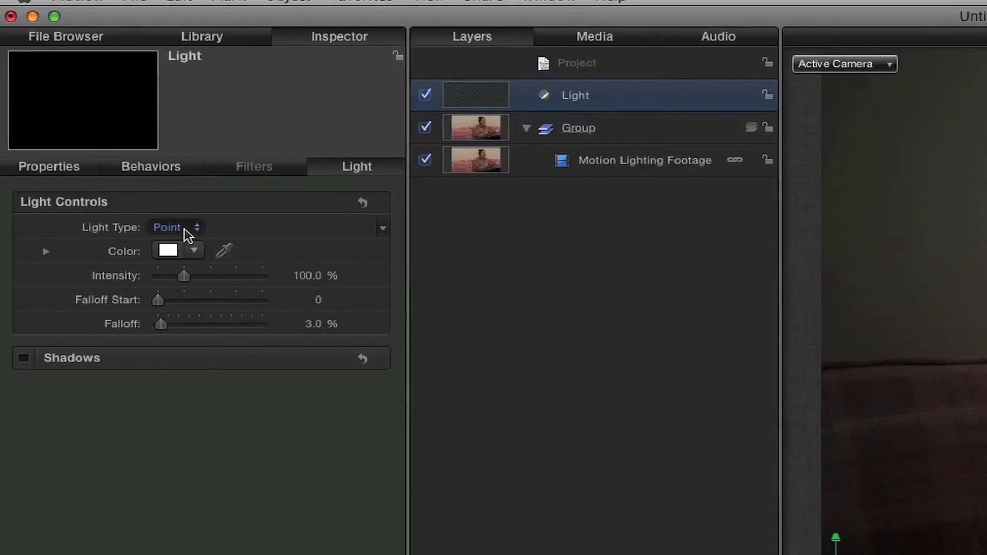
{"action": "left_click", "coordinate": [175, 227]}
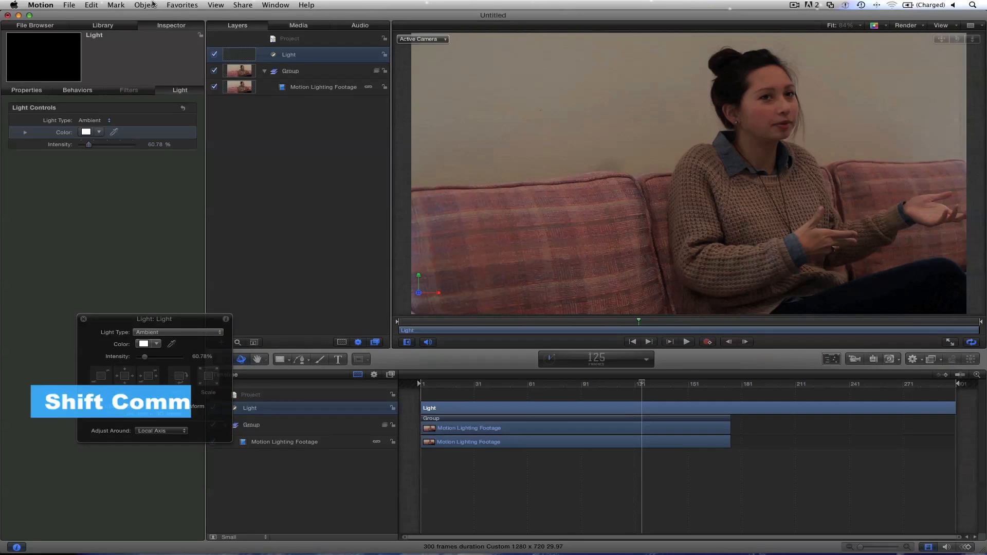
Step: Add a second light, make it a Spot and raise its intensity to 250%
{"action": "key", "text": "shift+cmd+l"}
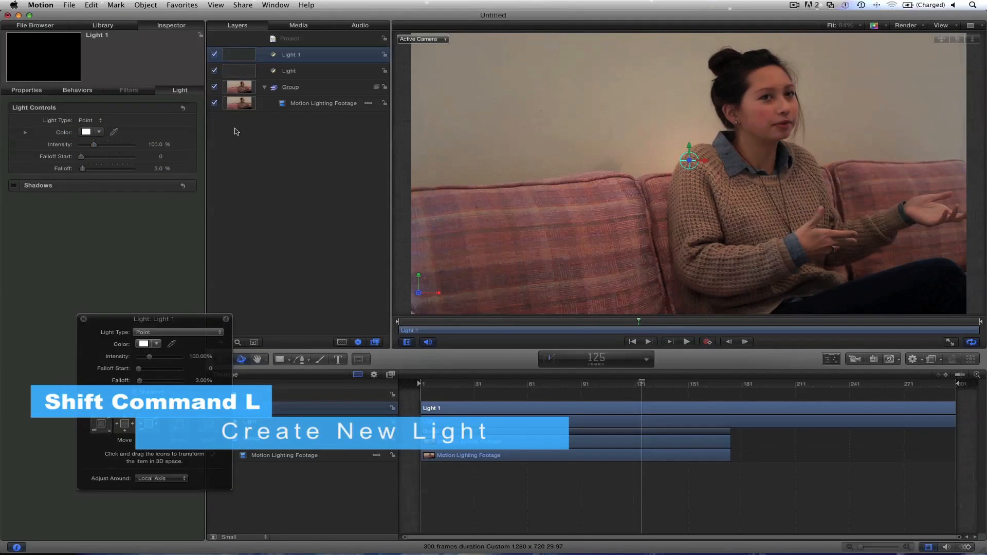
{"action": "left_click", "coordinate": [90, 120]}
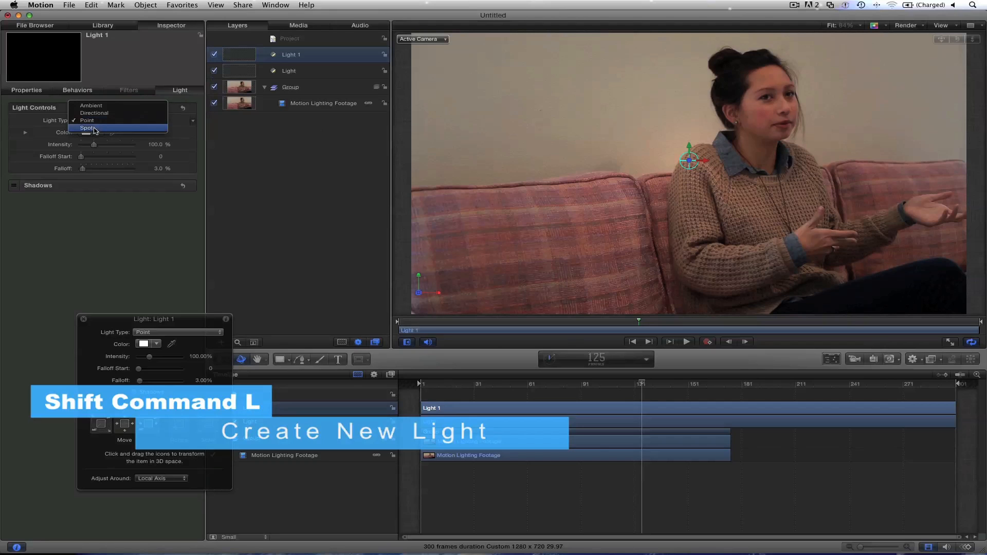
{"action": "left_click", "coordinate": [88, 127]}
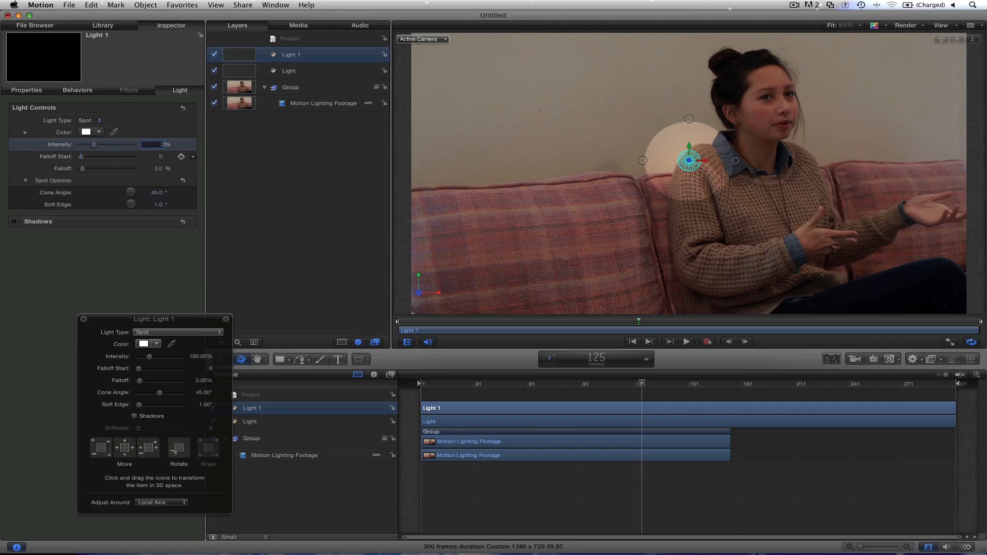
{"action": "type", "text": "250.0"}
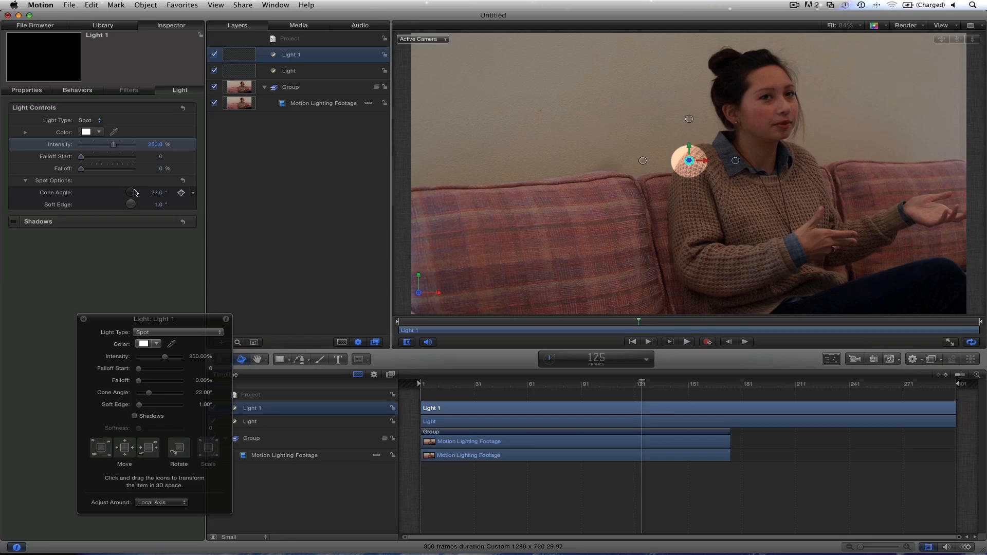
Step: Widen the spot cone to 70° and aim it at the wall beside her head
{"action": "left_click_drag", "start_coordinate": [130, 192], "coordinate": [179, 193]}
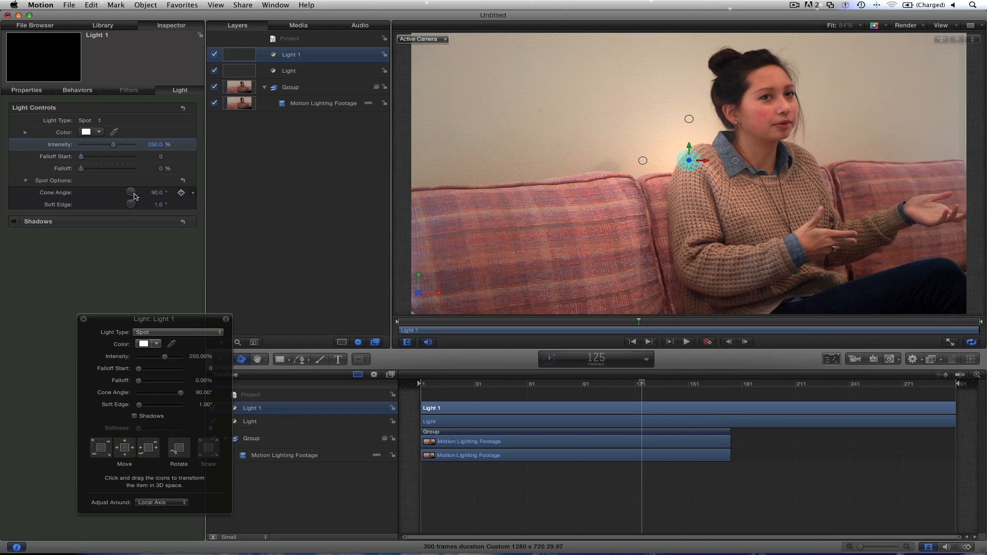
{"action": "mouse_move", "coordinate": [131, 204]}
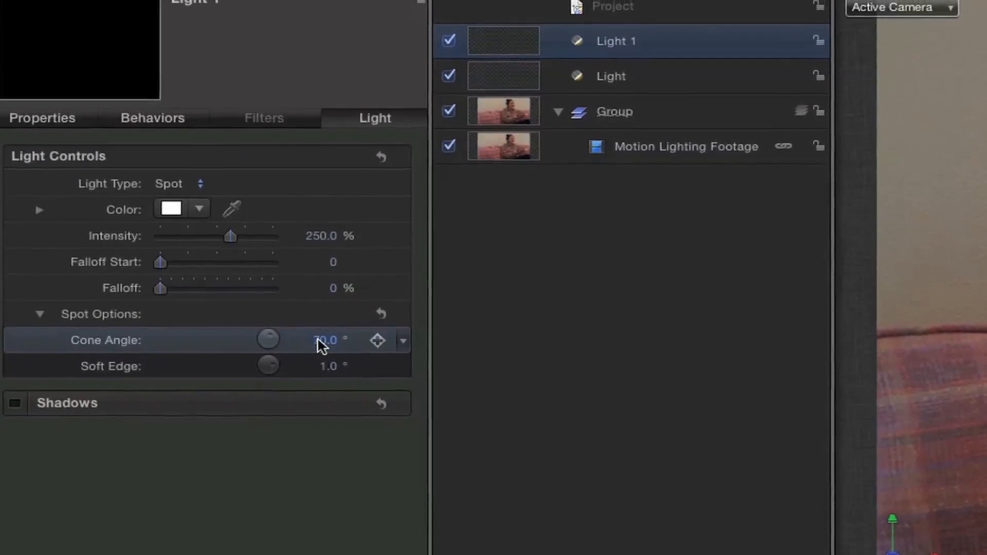
{"action": "left_click_drag", "start_coordinate": [268, 366], "coordinate": [267, 384]}
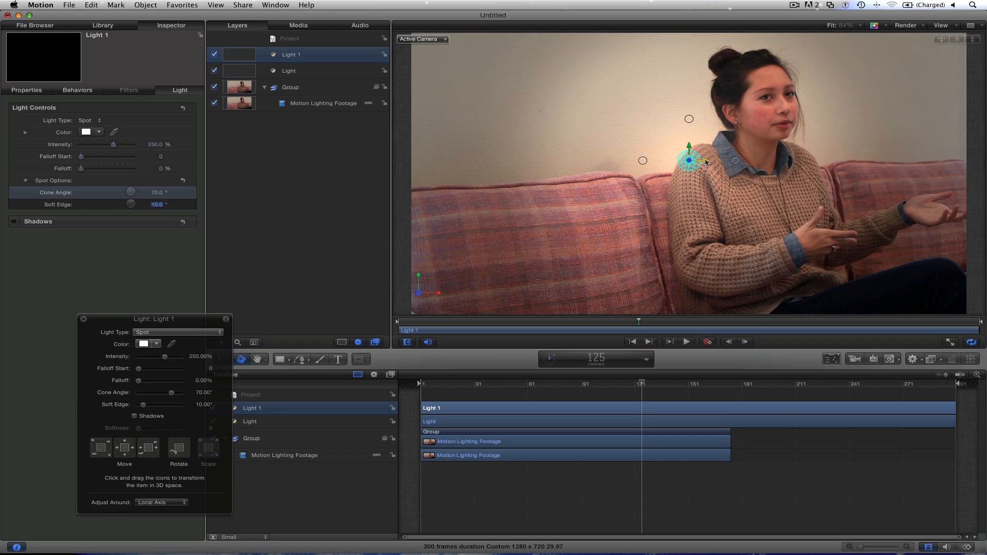
{"action": "left_click_drag", "start_coordinate": [689, 161], "coordinate": [743, 160]}
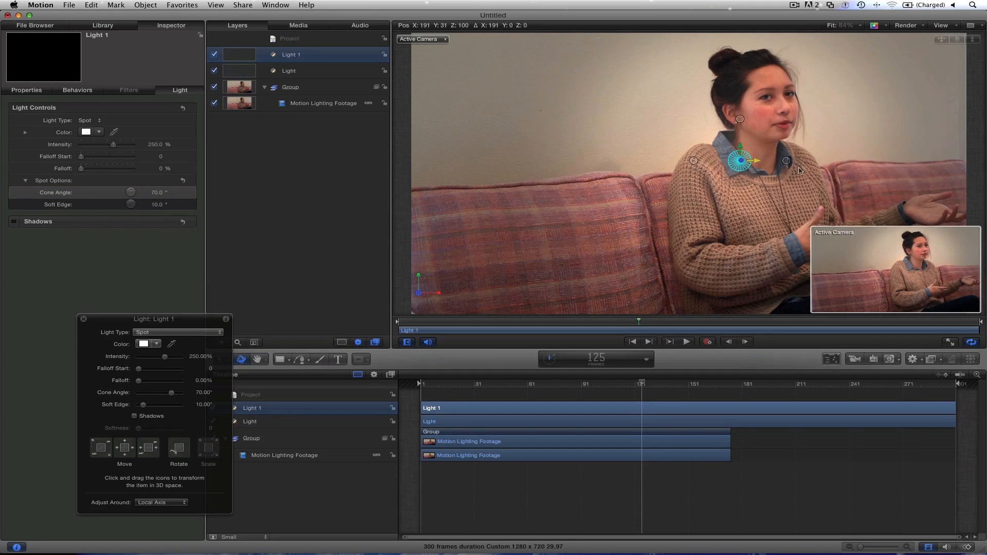
{"action": "left_click_drag", "start_coordinate": [740, 161], "coordinate": [675, 160]}
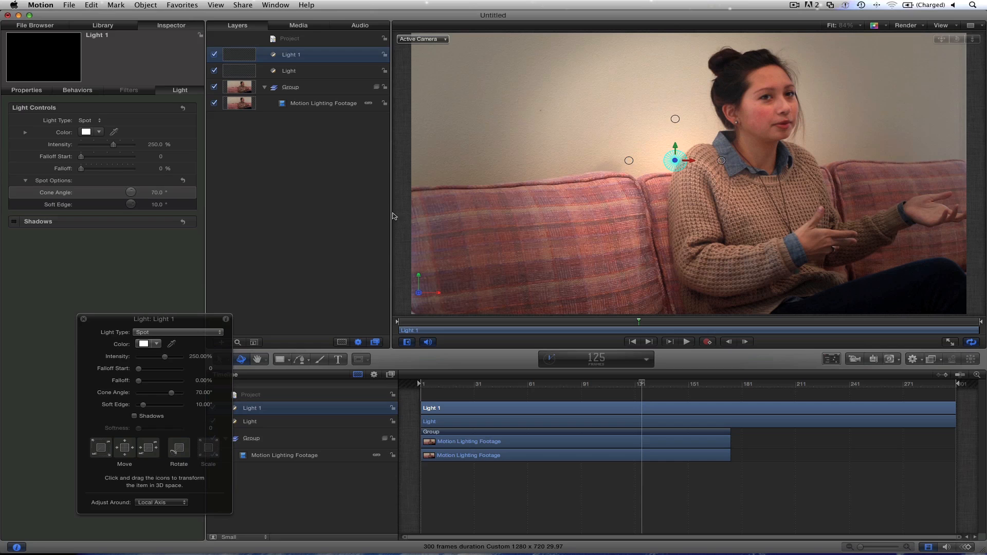
{"action": "mouse_move", "coordinate": [180, 248]}
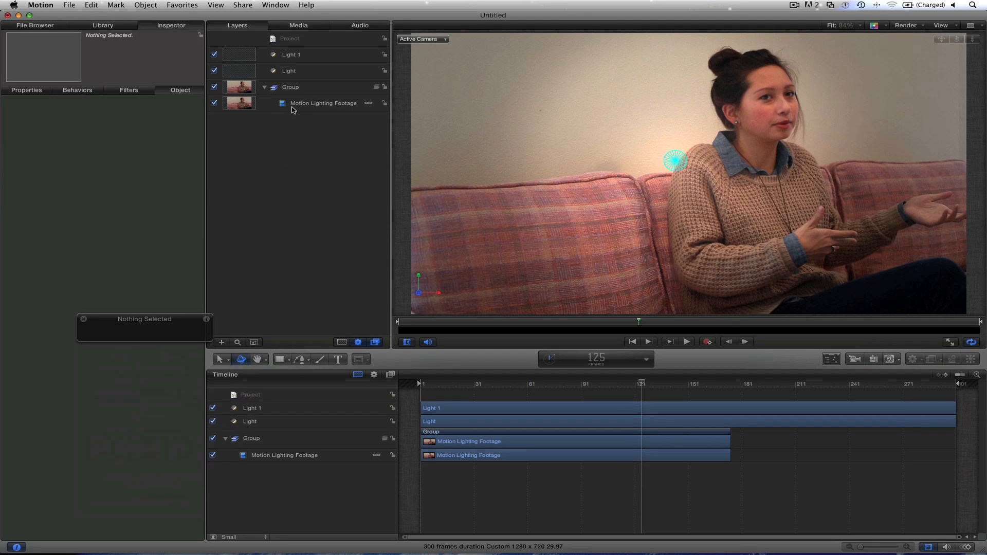
Step: Apply a Levels filter to the footage and raise its black input to about 0.02
{"action": "left_click", "coordinate": [323, 103]}
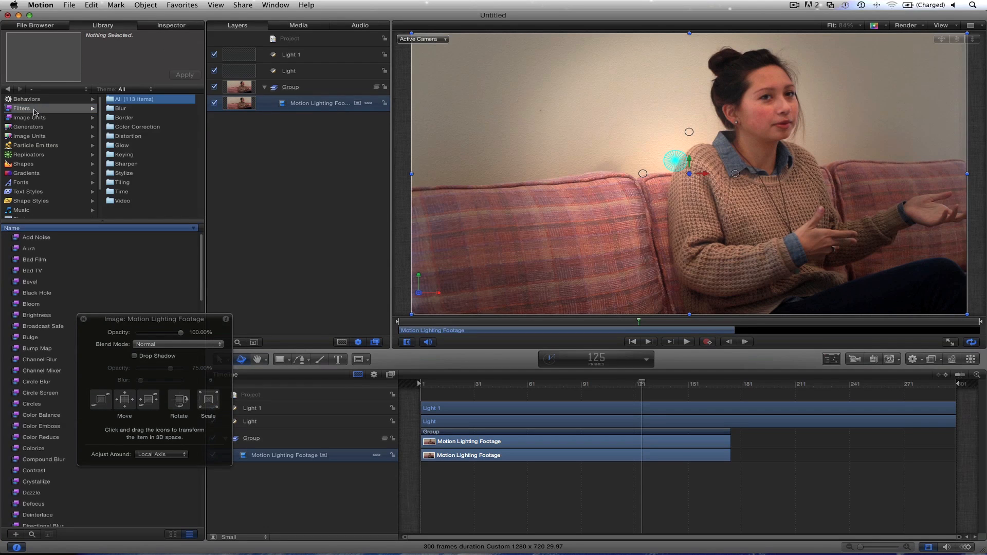
{"action": "left_click", "coordinate": [136, 126]}
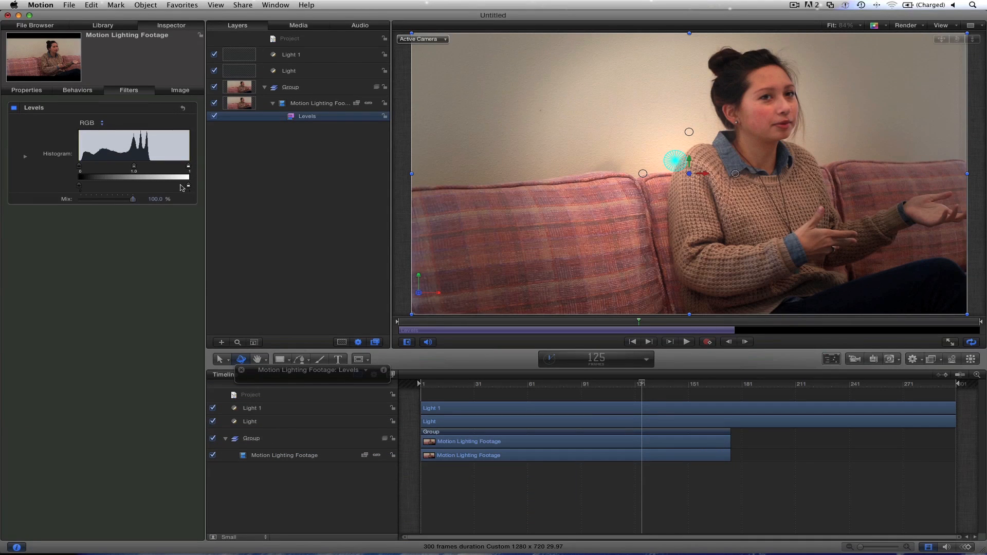
{"action": "mouse_move", "coordinate": [80, 169]}
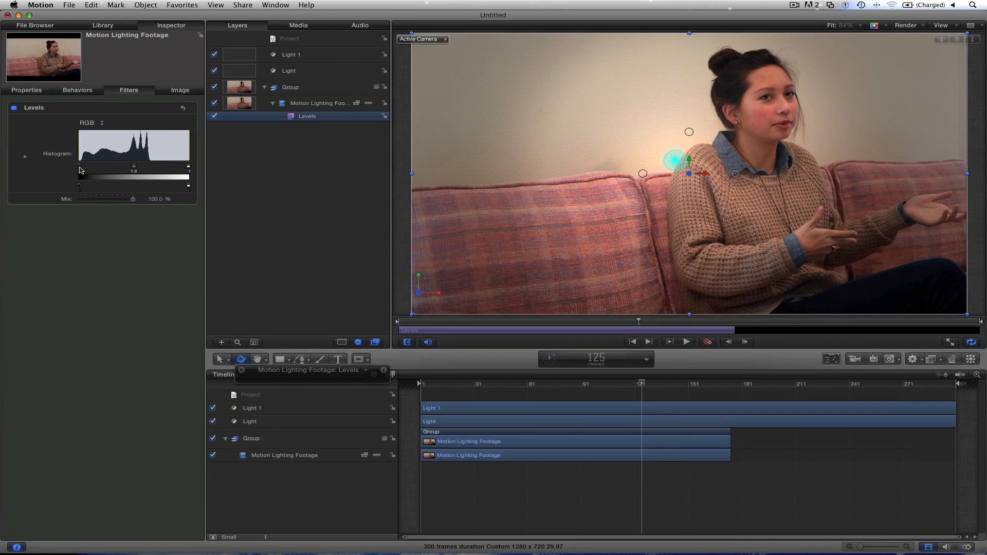
{"action": "left_click_drag", "start_coordinate": [79, 168], "coordinate": [85, 168]}
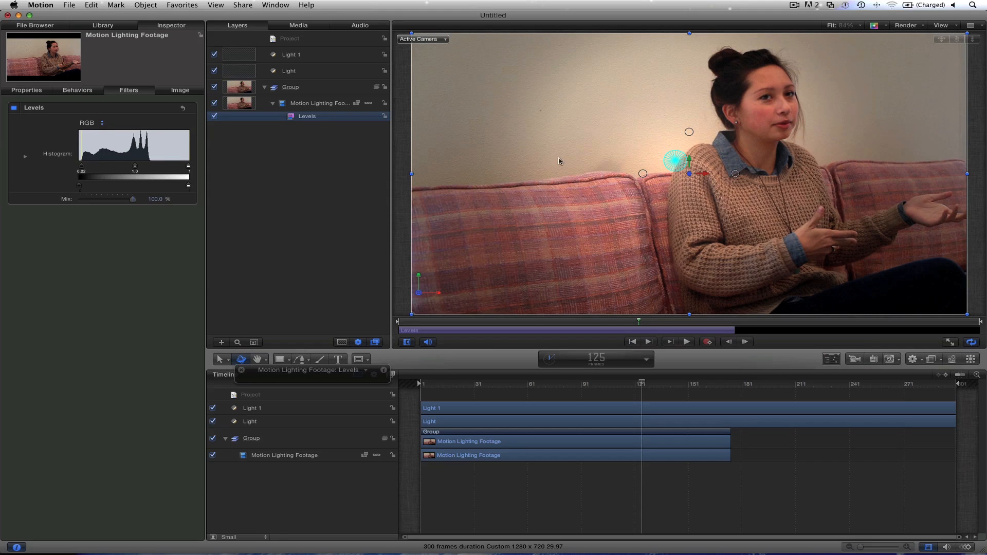
{"action": "mouse_move", "coordinate": [714, 152]}
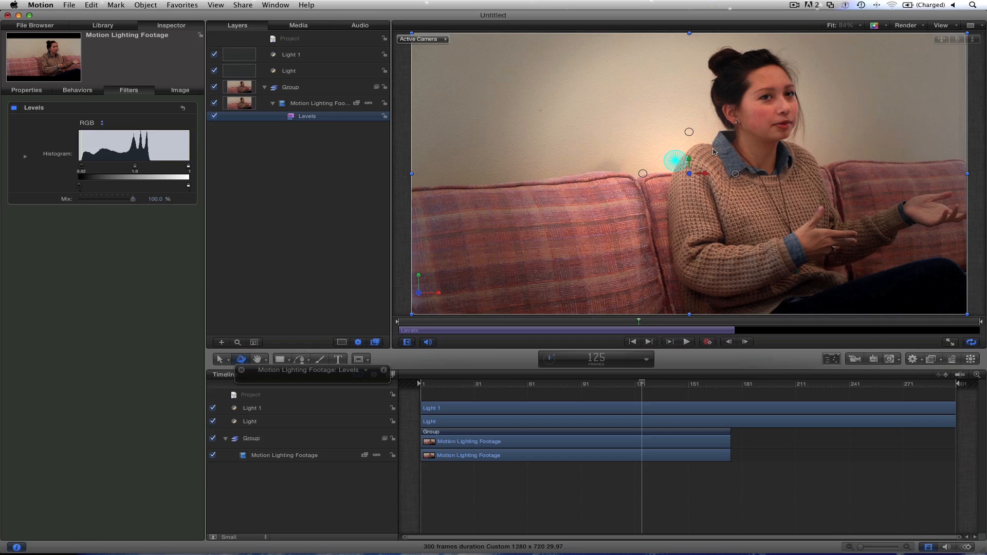
{"action": "left_click", "coordinate": [288, 71]}
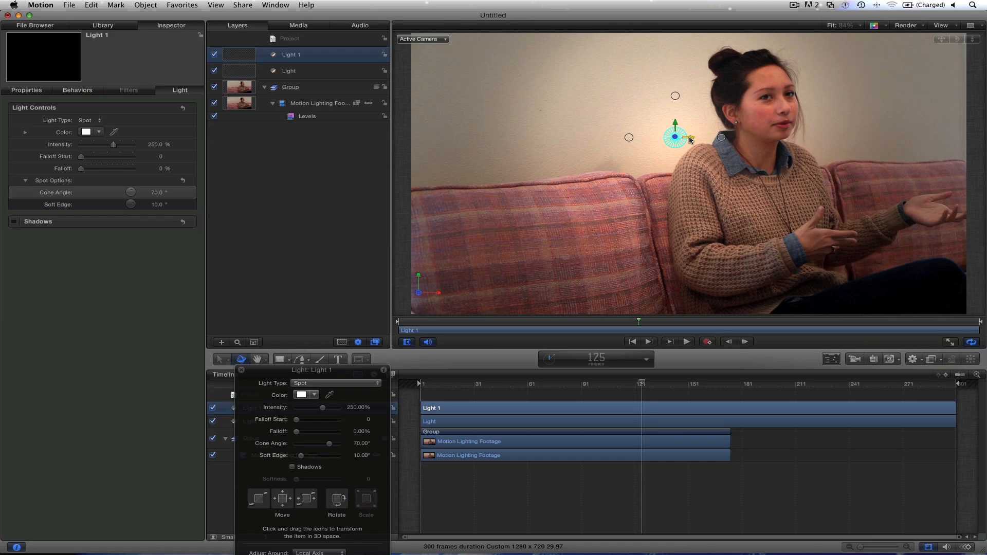
Step: Draw a long thin white rectangle, tilt it slightly and move it up to chin height
{"action": "left_click_drag", "start_coordinate": [675, 137], "coordinate": [712, 137]}
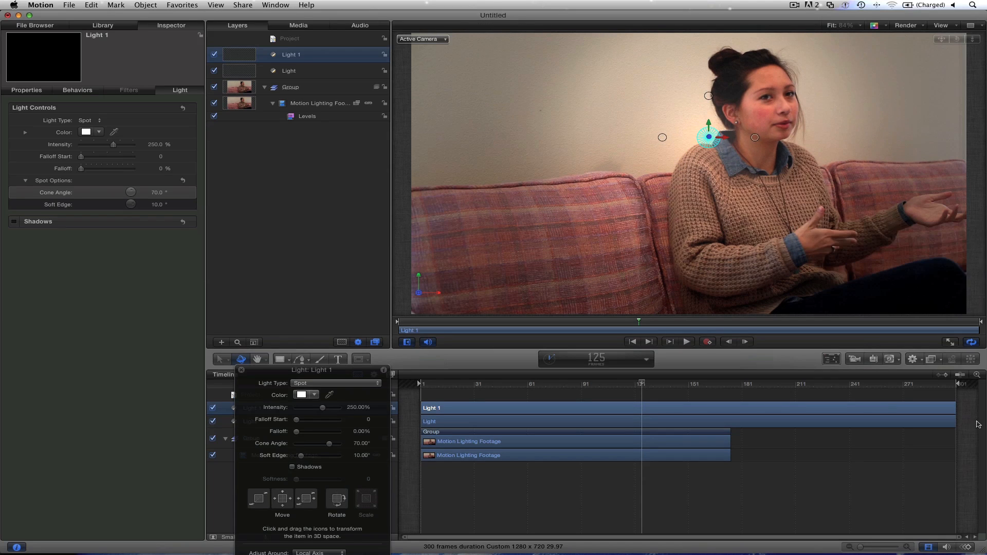
{"action": "left_click", "coordinate": [531, 214]}
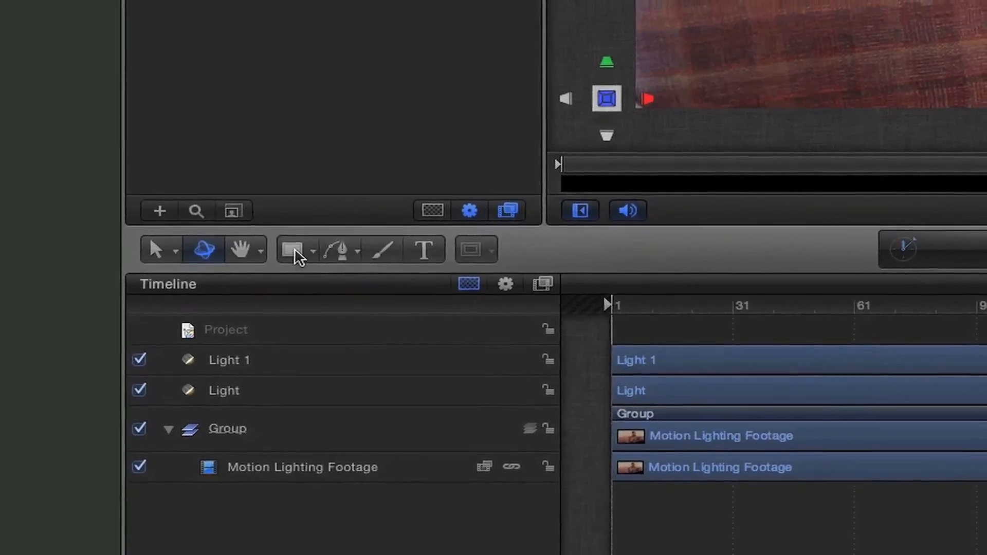
{"action": "left_click", "coordinate": [309, 250]}
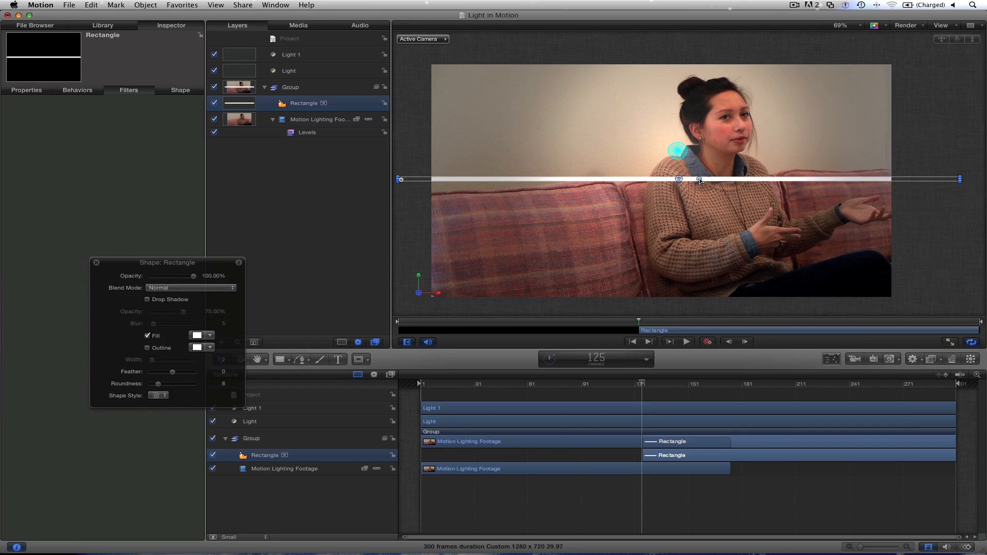
{"action": "left_click_drag", "start_coordinate": [700, 179], "coordinate": [701, 178]}
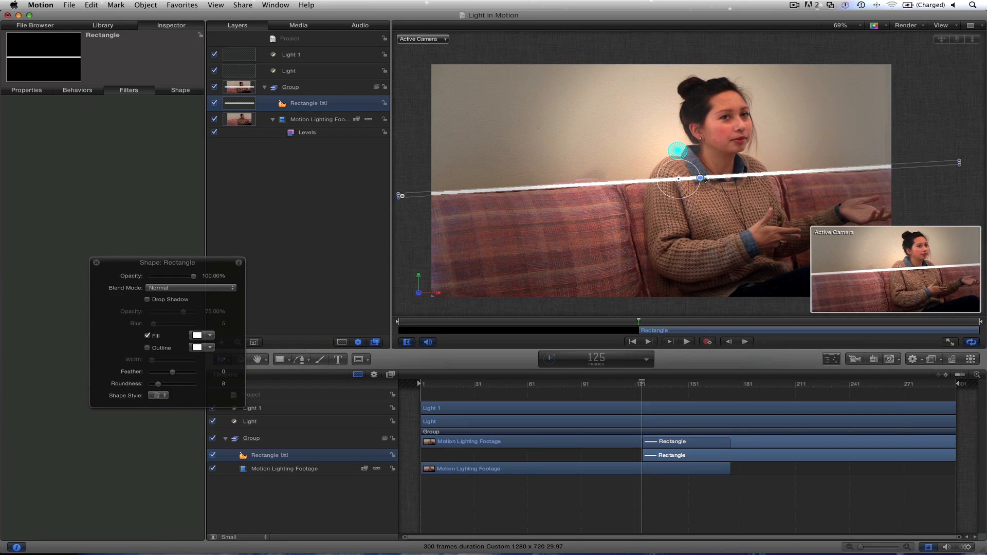
{"action": "left_click_drag", "start_coordinate": [678, 178], "coordinate": [678, 152]}
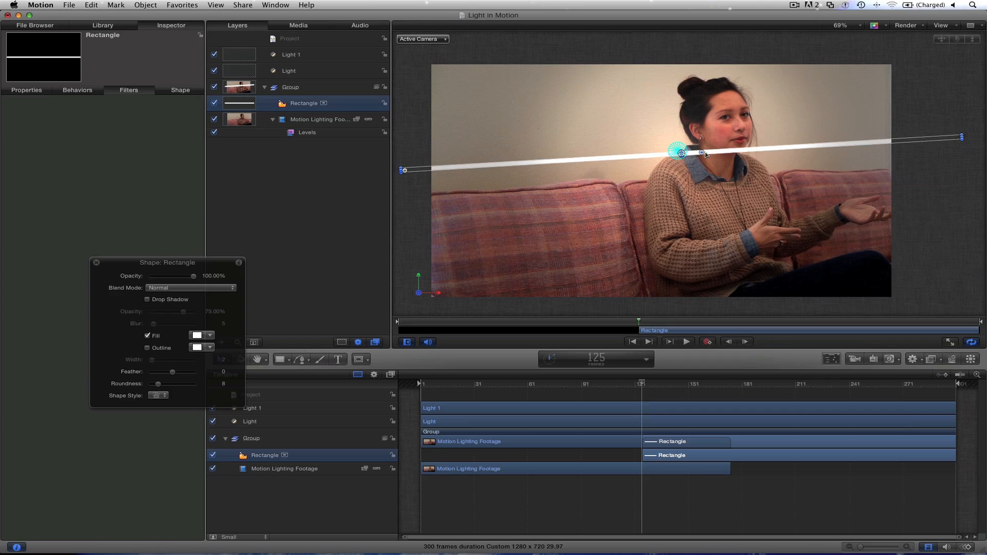
{"action": "left_click_drag", "start_coordinate": [701, 153], "coordinate": [700, 155]}
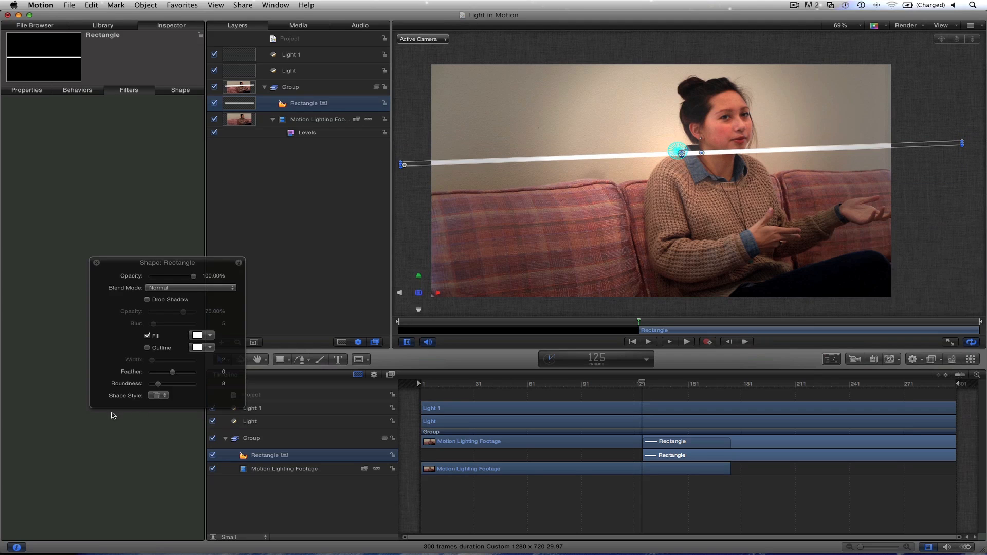
Step: Feather the bar's edges, settling on a gentle softness
{"action": "left_click_drag", "start_coordinate": [157, 371], "coordinate": [183, 371]}
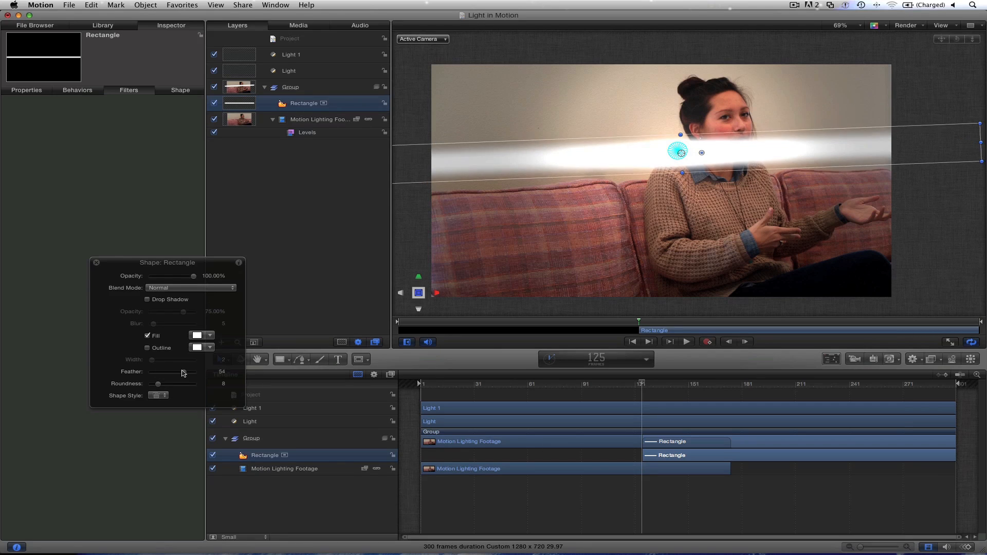
{"action": "left_click_drag", "start_coordinate": [183, 372], "coordinate": [157, 371]}
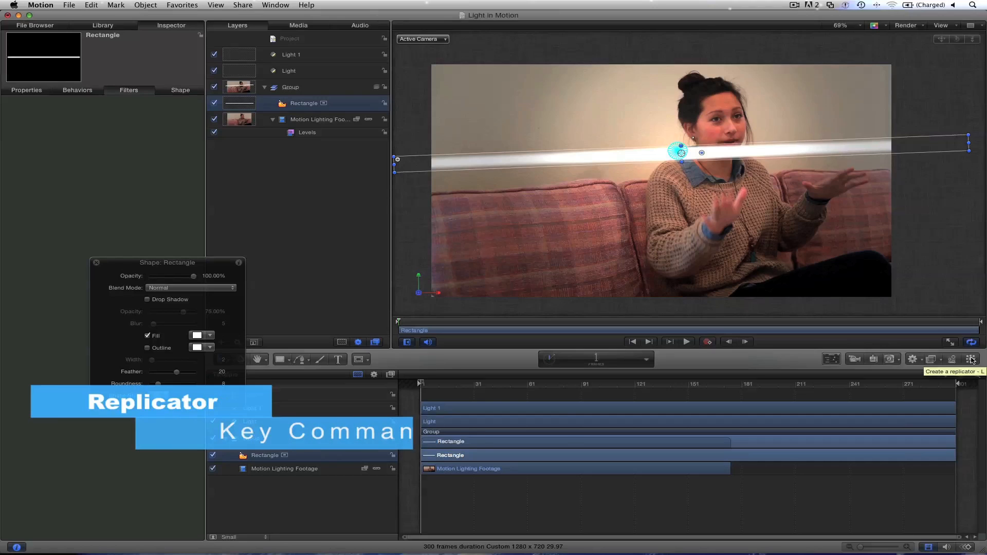
Step: Wrap the white bar in a replicator and set its Shape to Line
{"action": "left_click", "coordinate": [972, 359]}
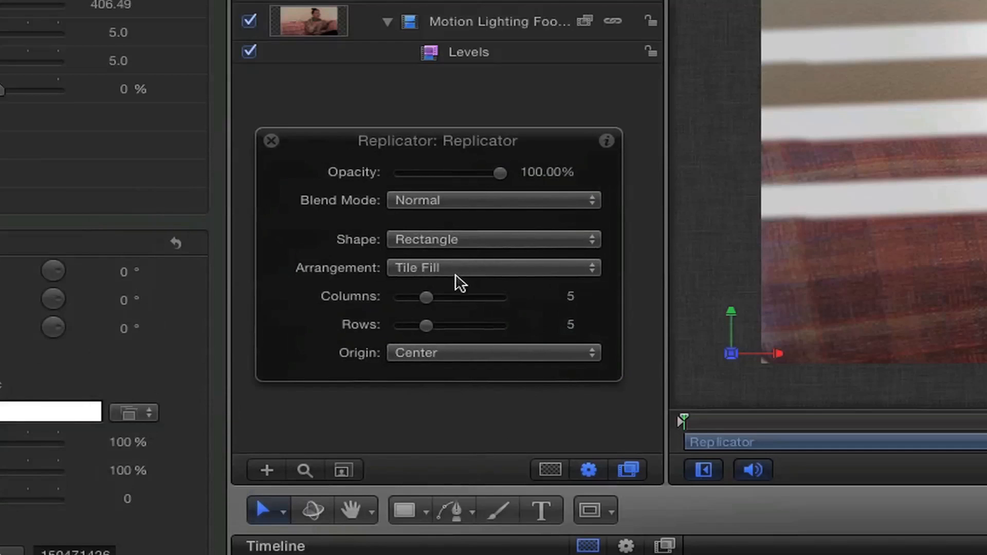
{"action": "left_click", "coordinate": [493, 239]}
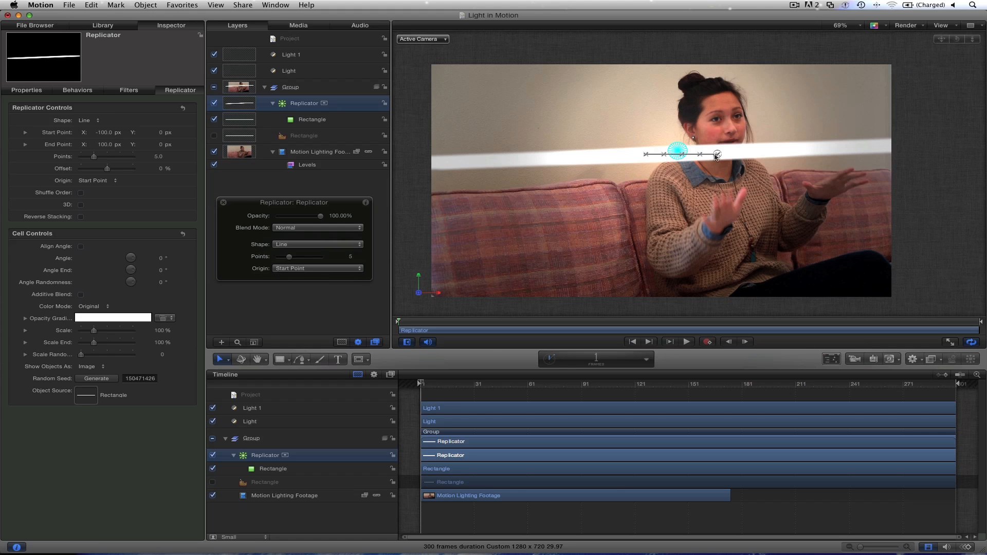
Step: Lengthen the replicator line diagonally so about eight bars stripe the whole frame like blinds
{"action": "left_click_drag", "start_coordinate": [716, 156], "coordinate": [657, 256]}
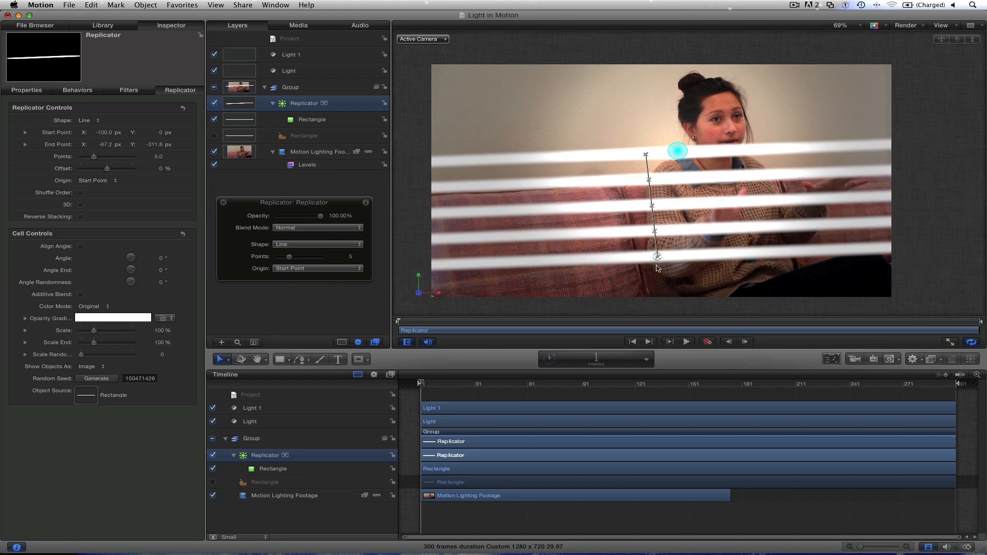
{"action": "left_click_drag", "start_coordinate": [658, 257], "coordinate": [657, 270]}
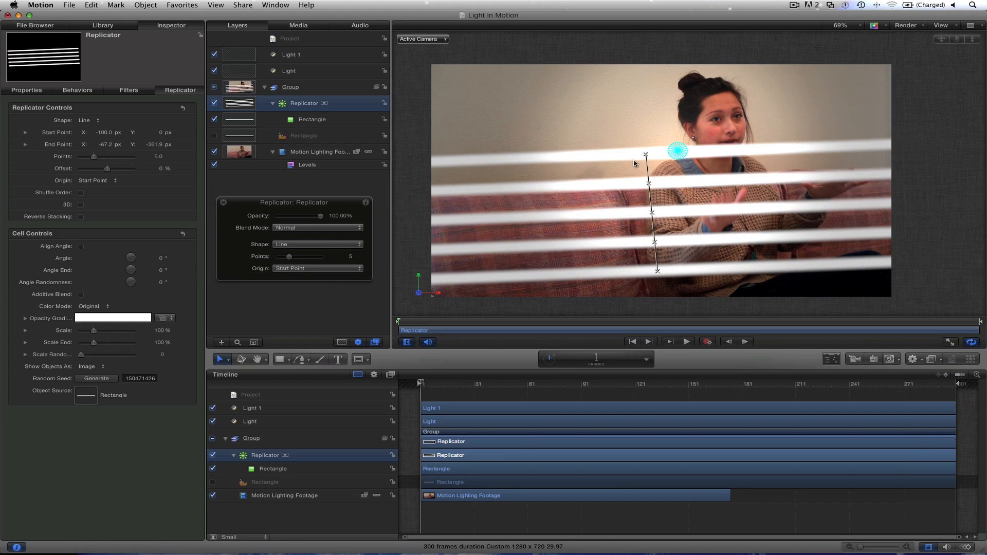
{"action": "left_click_drag", "start_coordinate": [288, 256], "coordinate": [294, 256]}
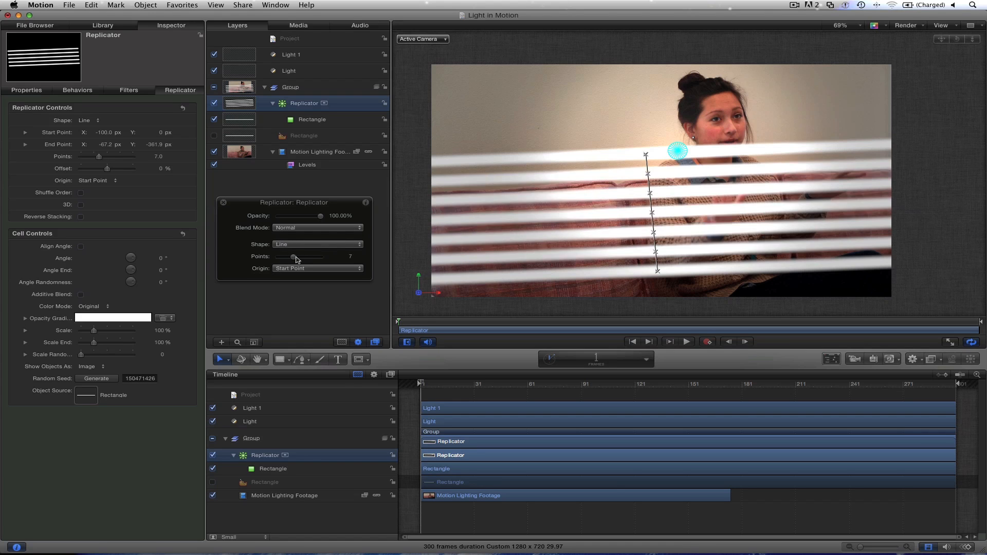
{"action": "left_click_drag", "start_coordinate": [292, 257], "coordinate": [296, 257]}
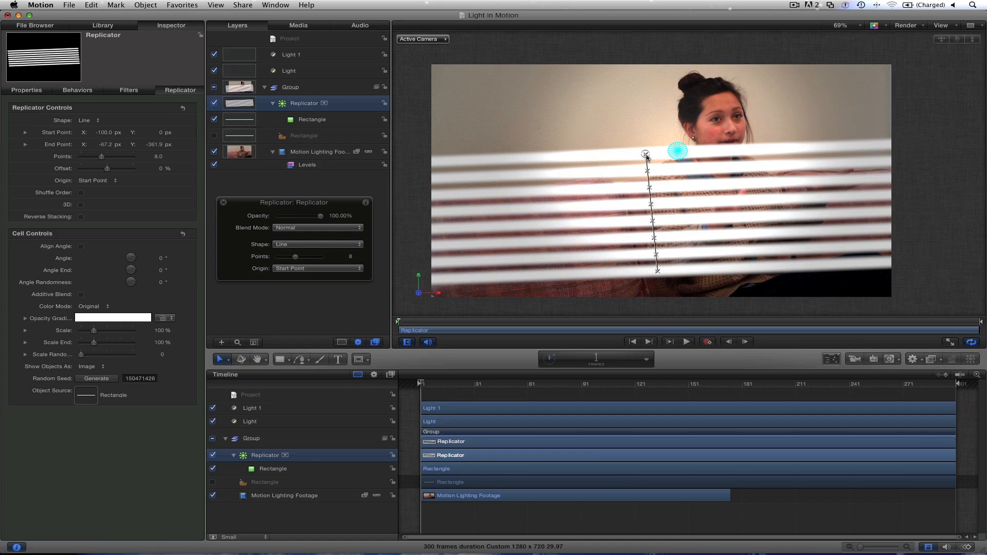
{"action": "left_click_drag", "start_coordinate": [646, 153], "coordinate": [635, 50]}
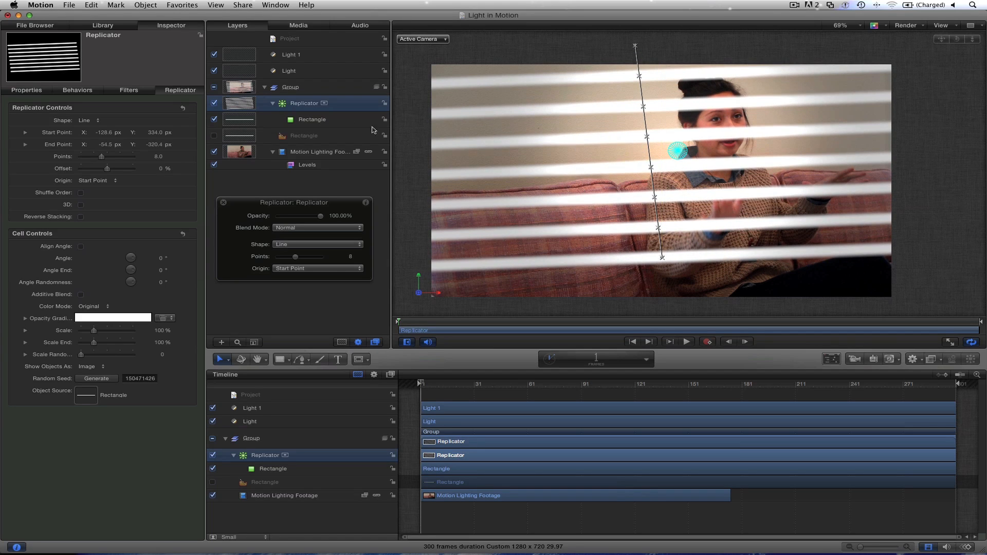
{"action": "left_click", "coordinate": [304, 136]}
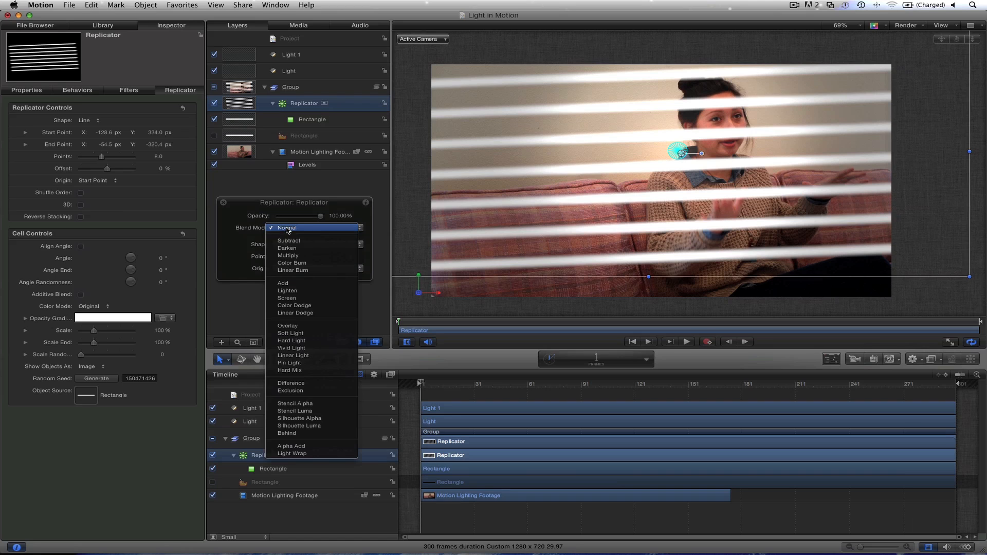
Step: Set the replicator's Blend Mode to Multiply so the stripes read as wall shadows
{"action": "left_click", "coordinate": [288, 256]}
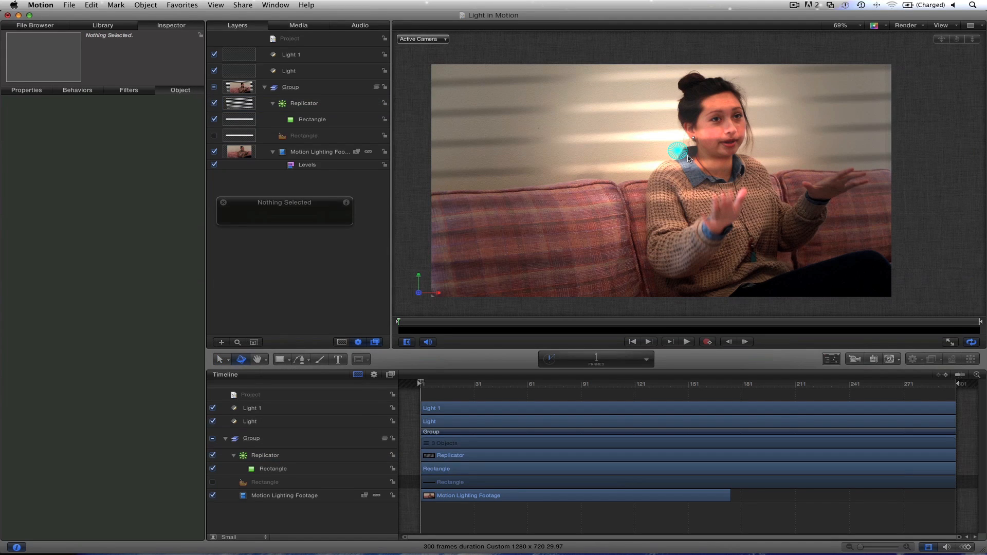
{"action": "mouse_move", "coordinate": [689, 159]}
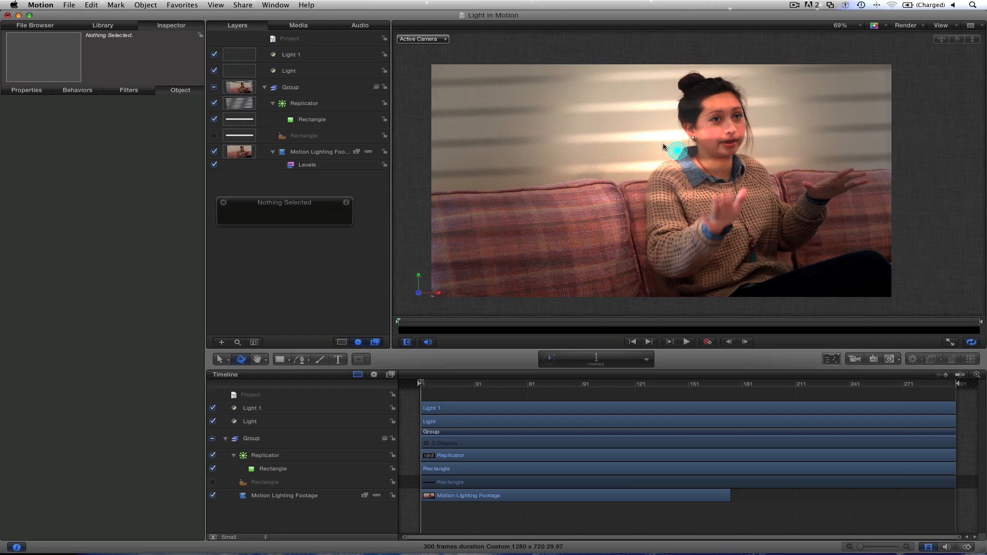
{"action": "left_click", "coordinate": [291, 54]}
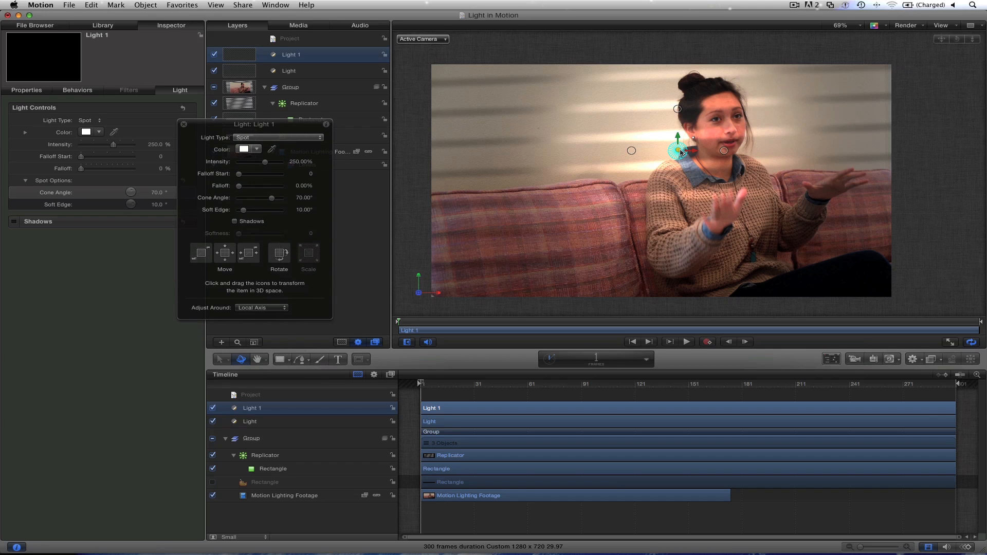
Step: Shift the spot light left toward her face and settle its intensity near 206%
{"action": "left_click_drag", "start_coordinate": [678, 152], "coordinate": [679, 149]}
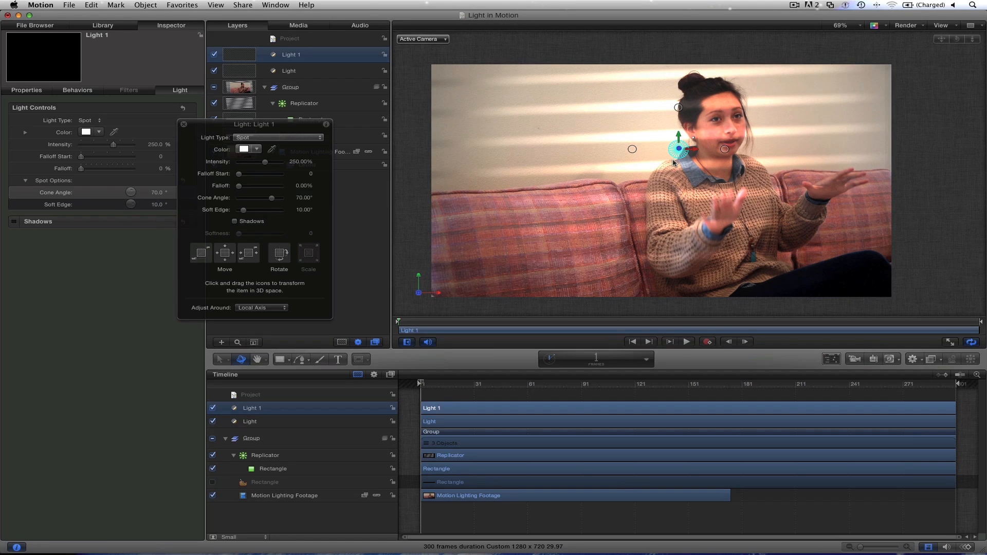
{"action": "left_click_drag", "start_coordinate": [679, 150], "coordinate": [649, 149]}
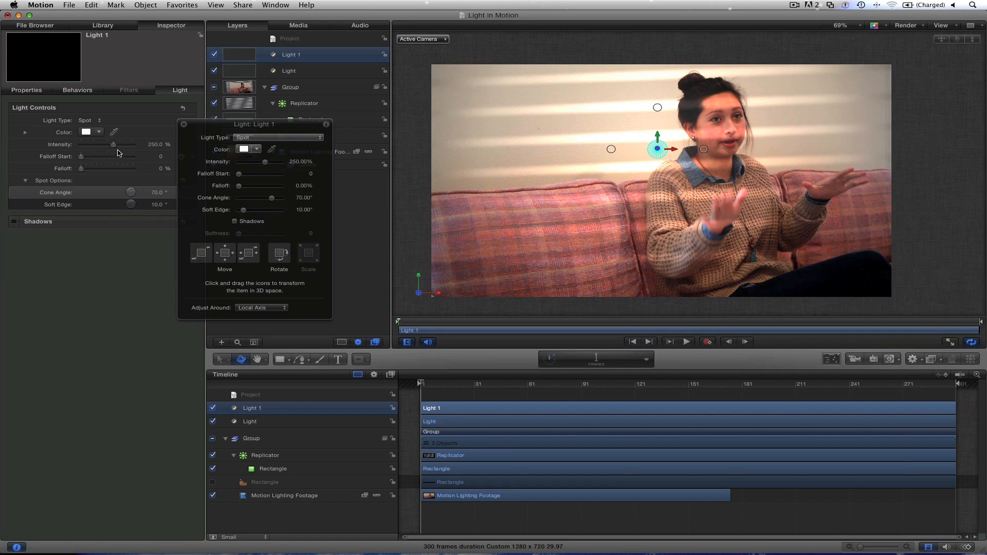
{"action": "left_click_drag", "start_coordinate": [113, 144], "coordinate": [107, 144]}
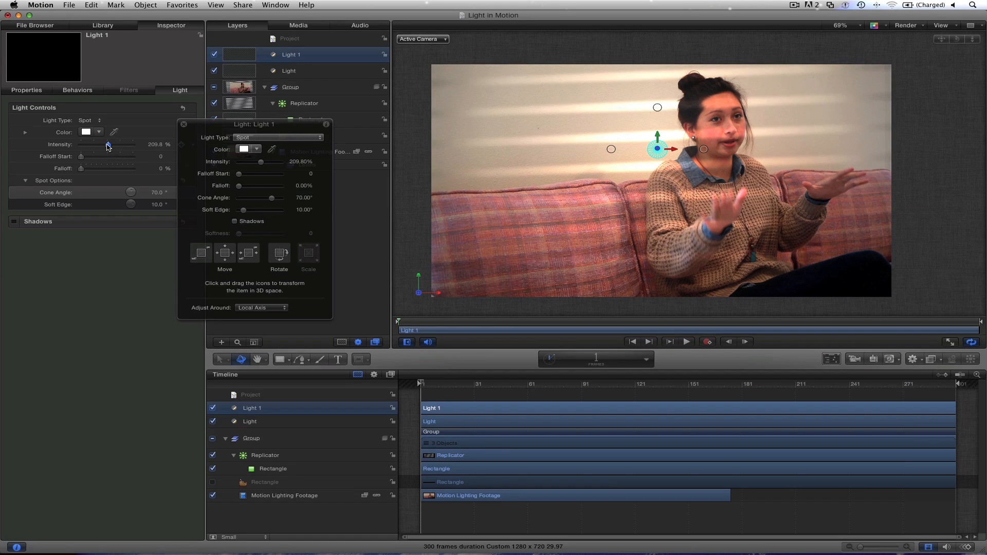
{"action": "left_click_drag", "start_coordinate": [108, 145], "coordinate": [106, 145]}
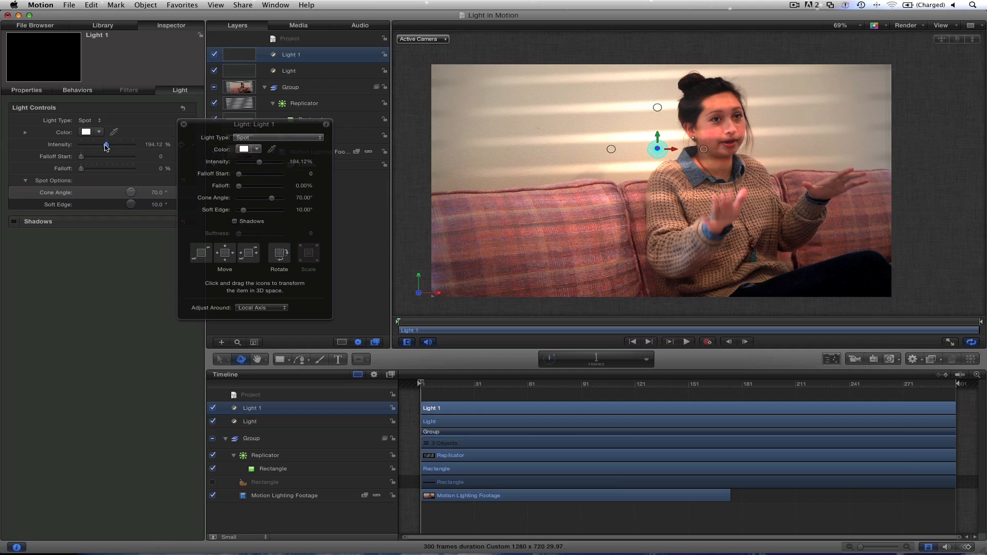
{"action": "left_click_drag", "start_coordinate": [105, 145], "coordinate": [125, 144]}
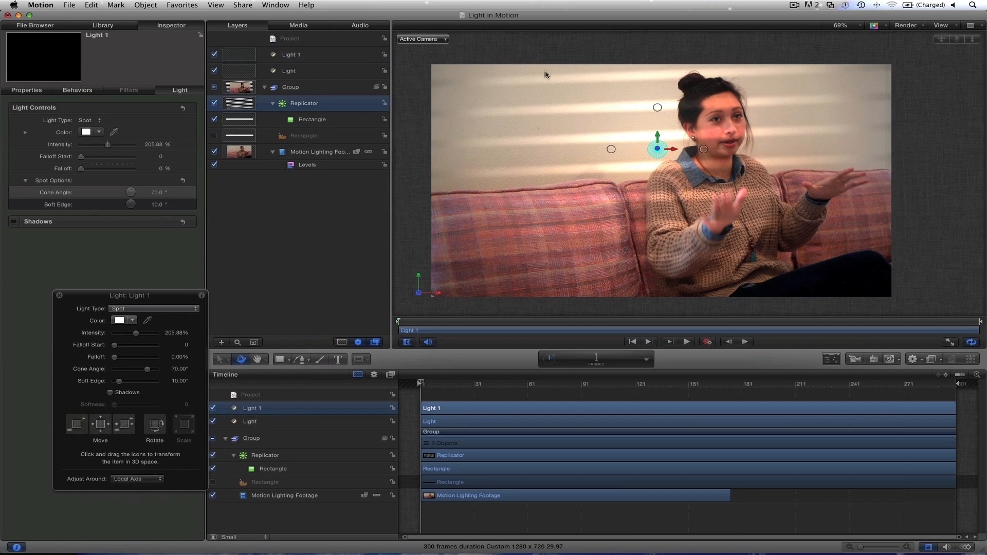
Step: Select the source Rectangle of the stripe replicator and lower its opacity to about 54%
{"action": "left_click", "coordinate": [304, 103]}
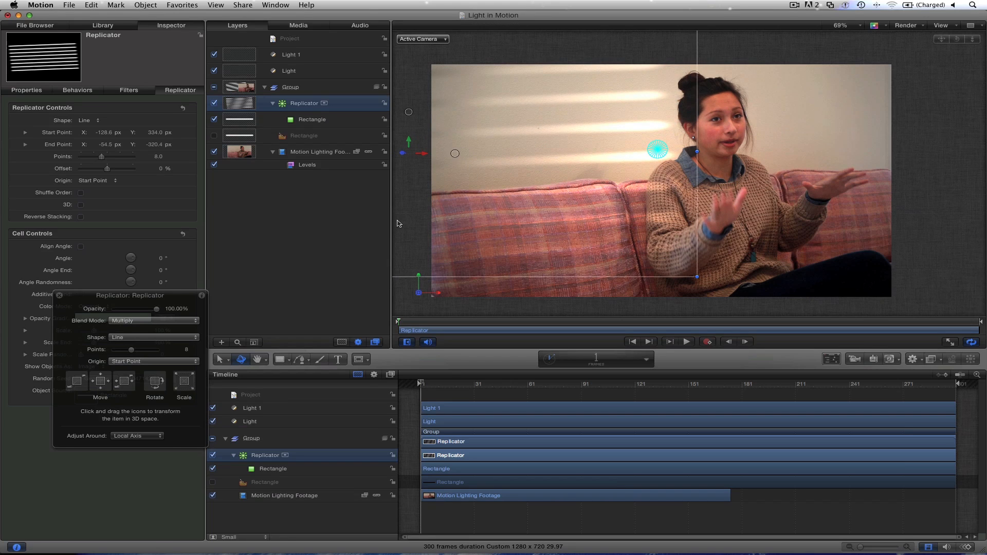
{"action": "left_click", "coordinate": [304, 136]}
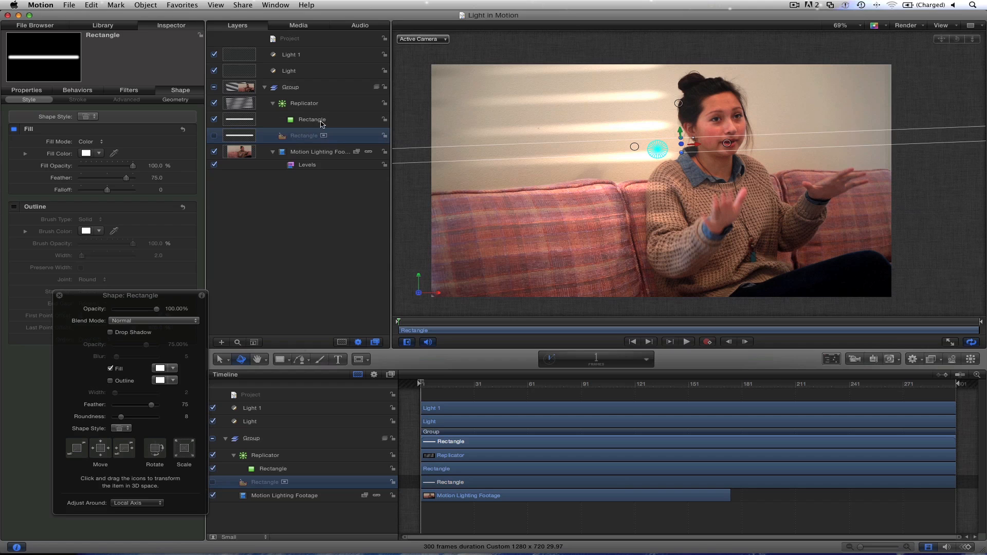
{"action": "mouse_move", "coordinate": [201, 324]}
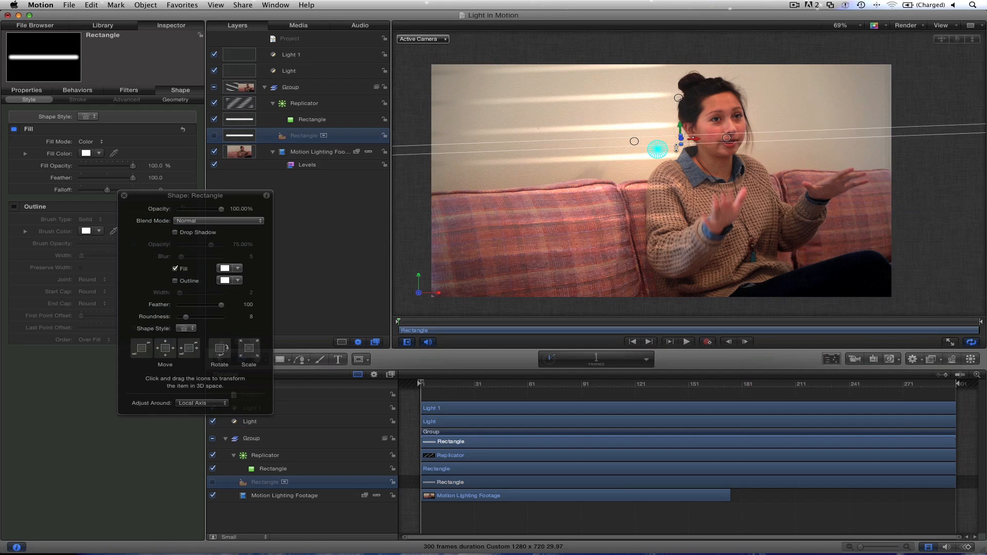
{"action": "left_click_drag", "start_coordinate": [222, 209], "coordinate": [200, 209]}
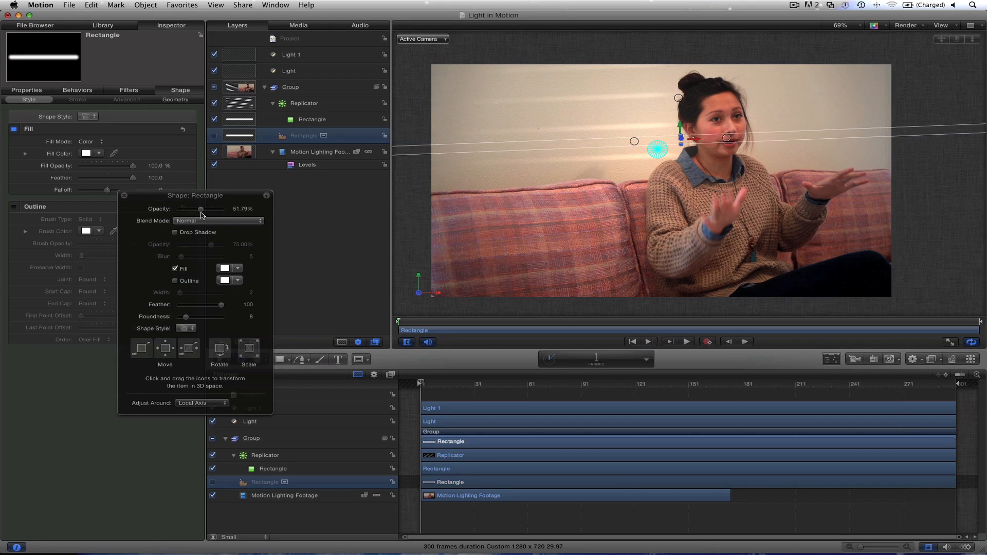
{"action": "left_click_drag", "start_coordinate": [200, 209], "coordinate": [203, 209]}
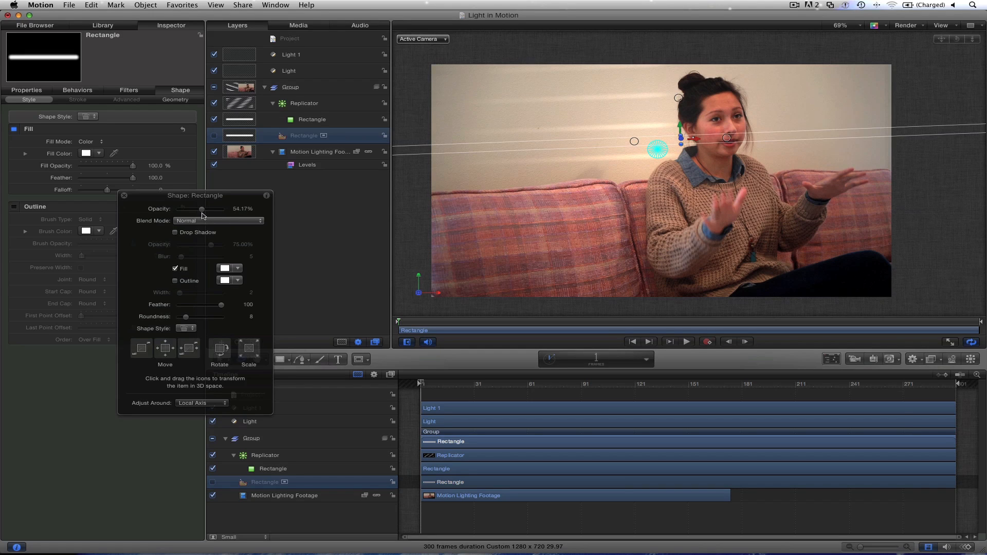
Step: Raise the stripe replicator's point count to 12 for more blind shadows across the wall
{"action": "left_click", "coordinate": [304, 103]}
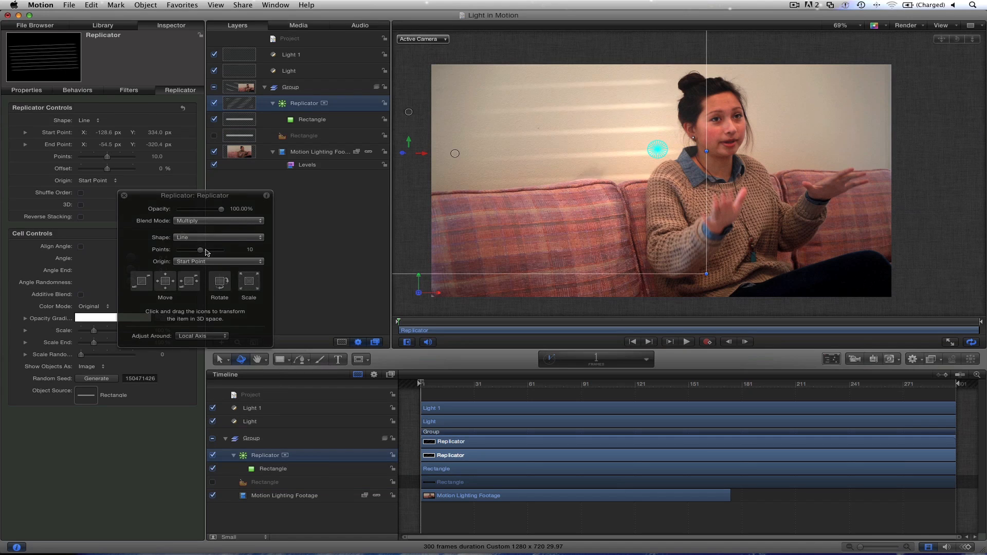
{"action": "left_click_drag", "start_coordinate": [201, 249], "coordinate": [204, 248]}
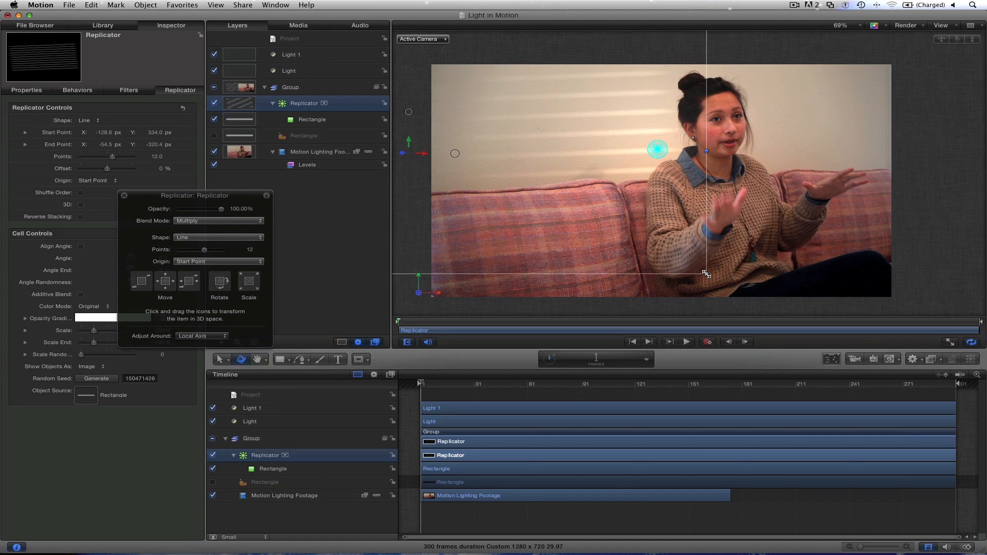
{"action": "left_click_drag", "start_coordinate": [706, 271], "coordinate": [708, 315]}
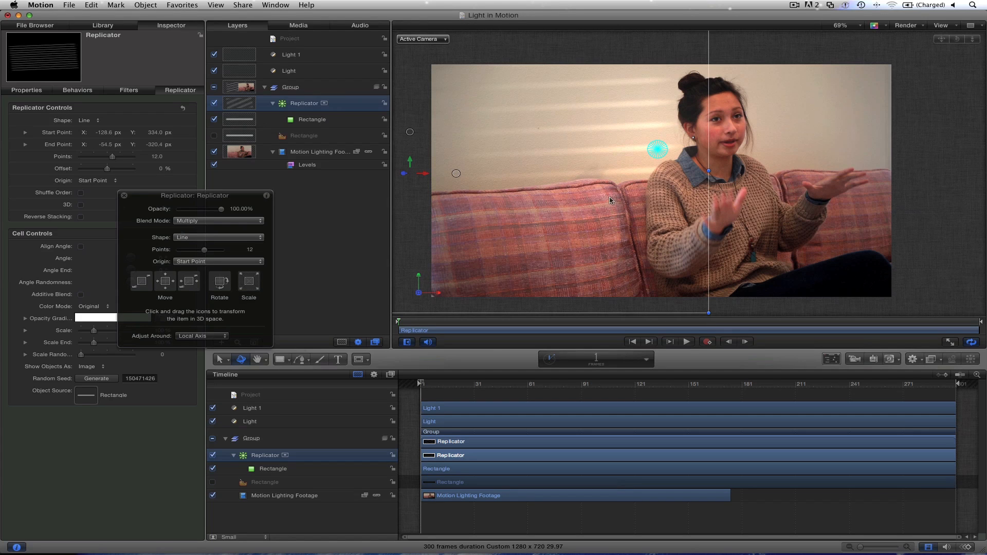
Step: Duplicate the stripe replicator with Command-D, creating 'Replicator copy' with its own rectangle
{"action": "key", "text": "cmd+d"}
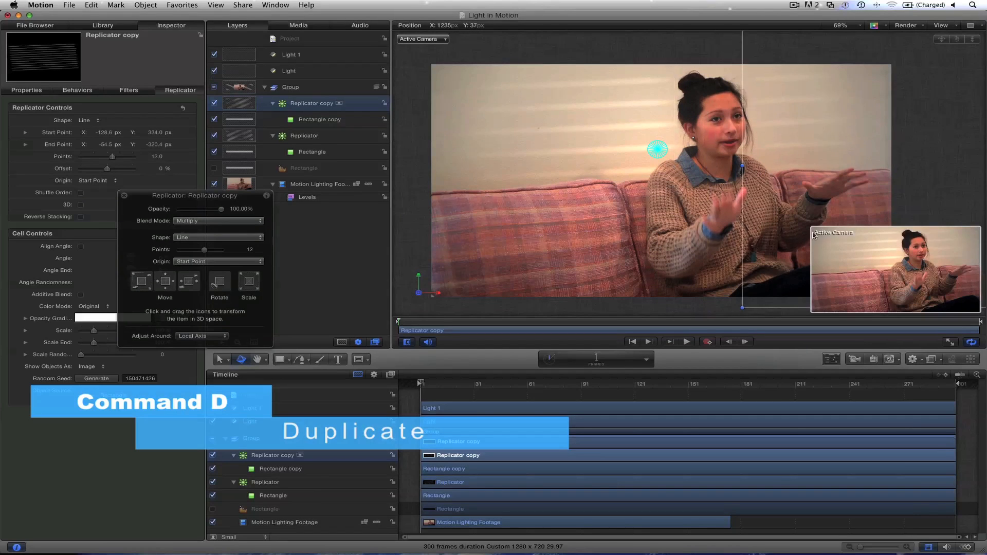
{"action": "key", "text": "cmd+d"}
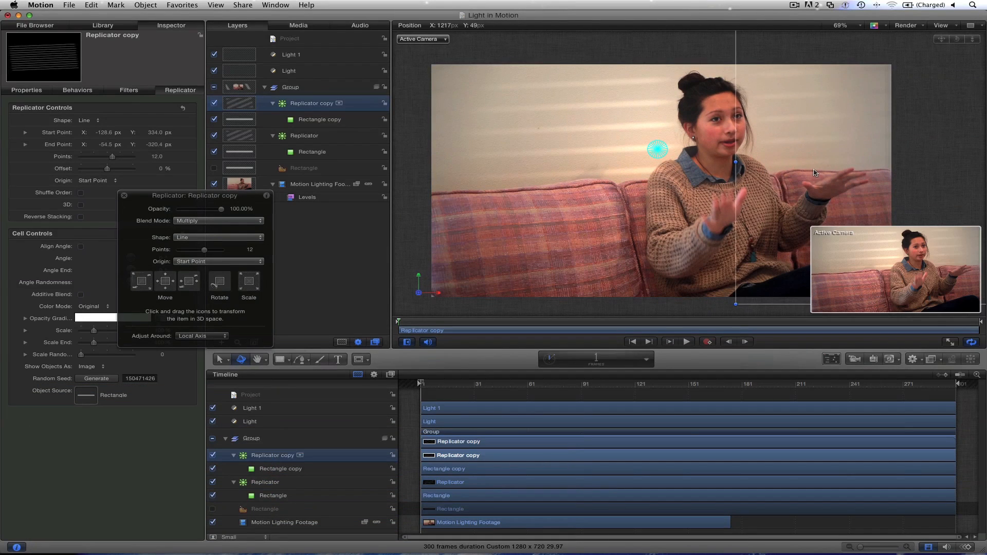